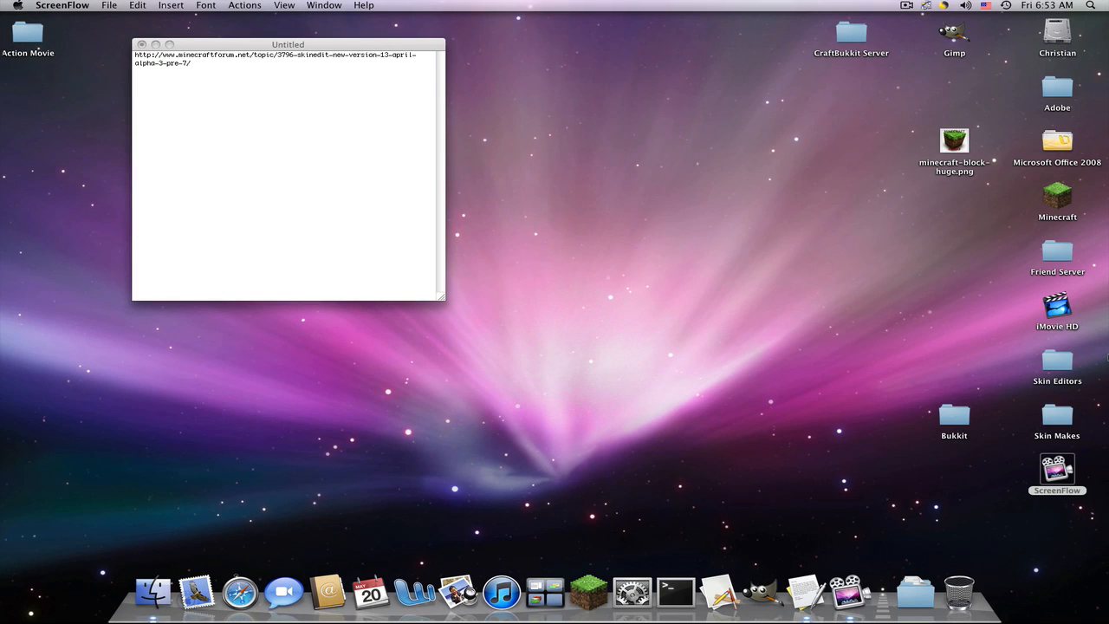
- Launch MCSkinEdit.jar from the Skin Editors > SkinEdit_alpha3_pre7_fix folder
{"action": "double_click", "coordinate": [1057, 359]}
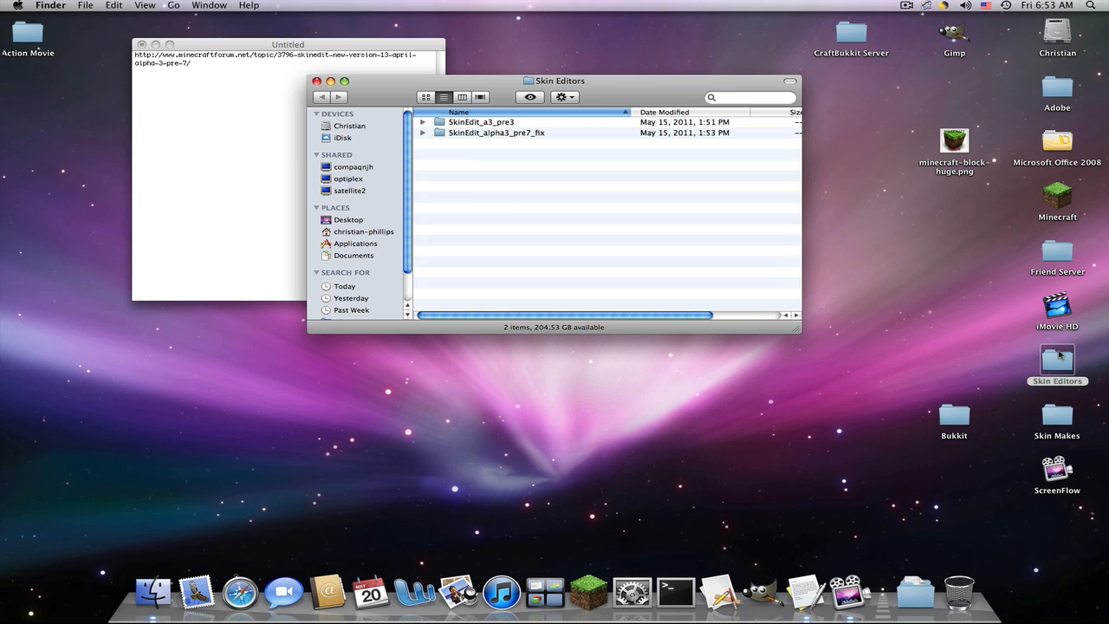
{"action": "double_click", "coordinate": [495, 132]}
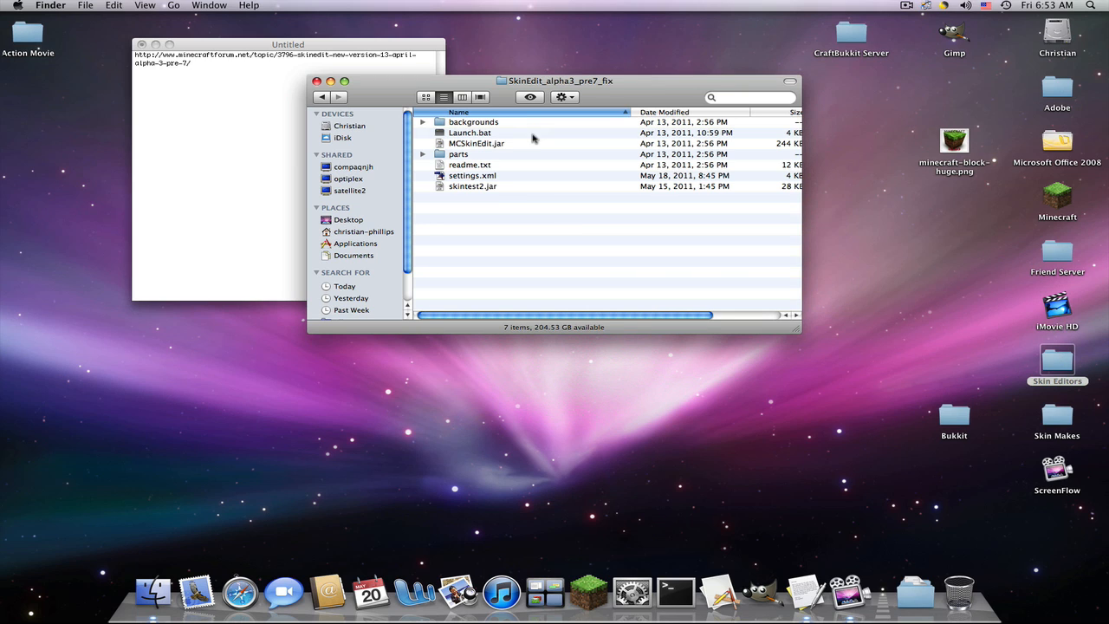
{"action": "mouse_move", "coordinate": [520, 146]}
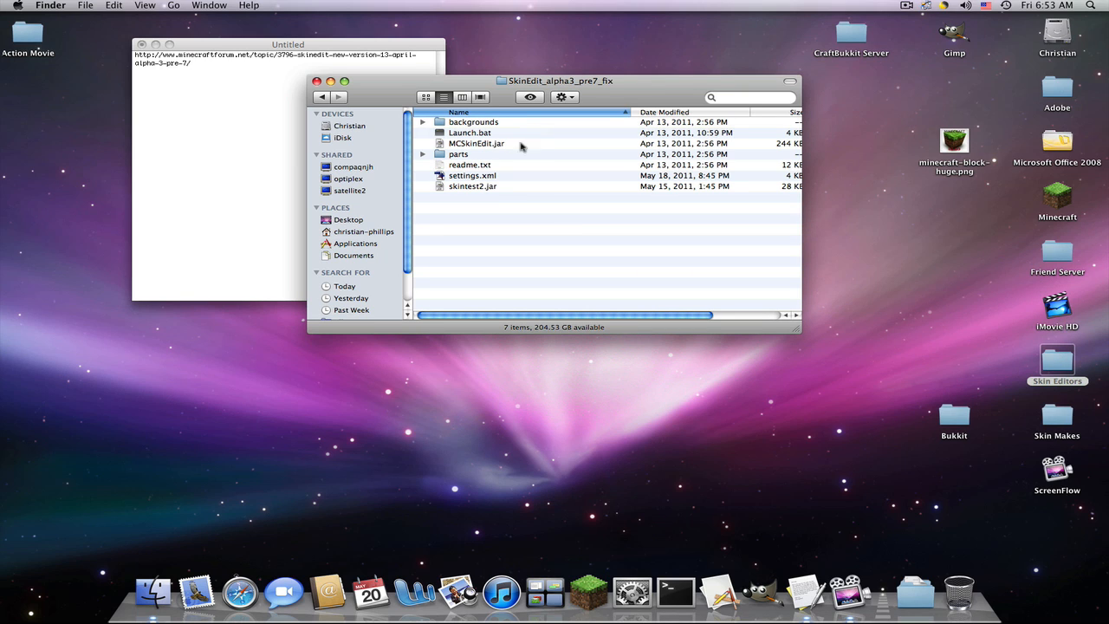
{"action": "left_click", "coordinate": [477, 142]}
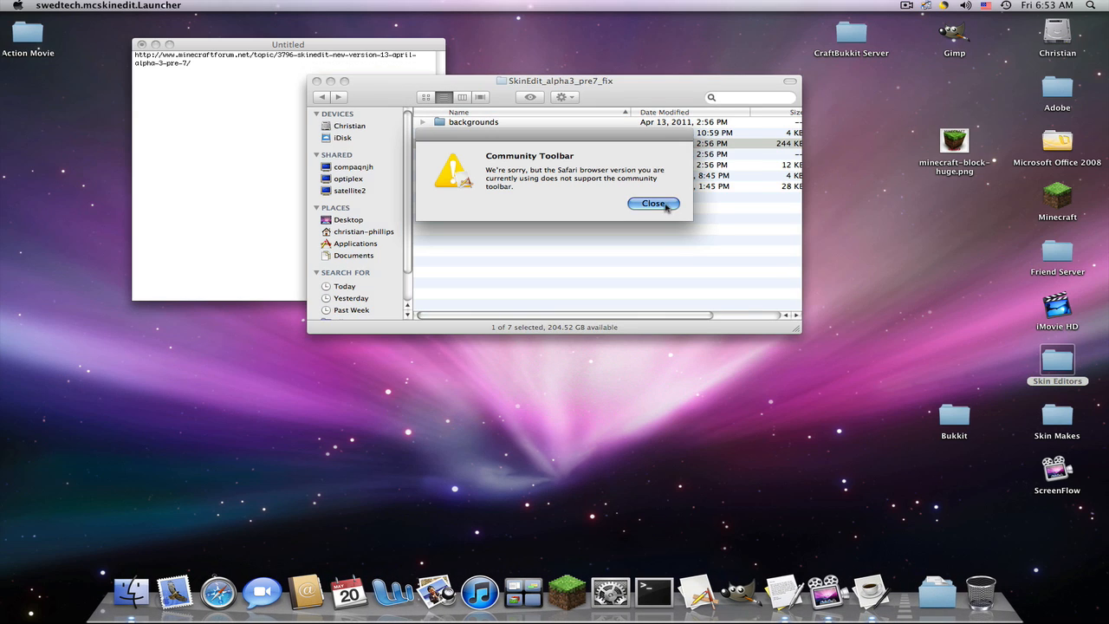
- Dismiss the Community Toolbar alert and quit the SkinEdit editor
{"action": "left_click", "coordinate": [654, 203]}
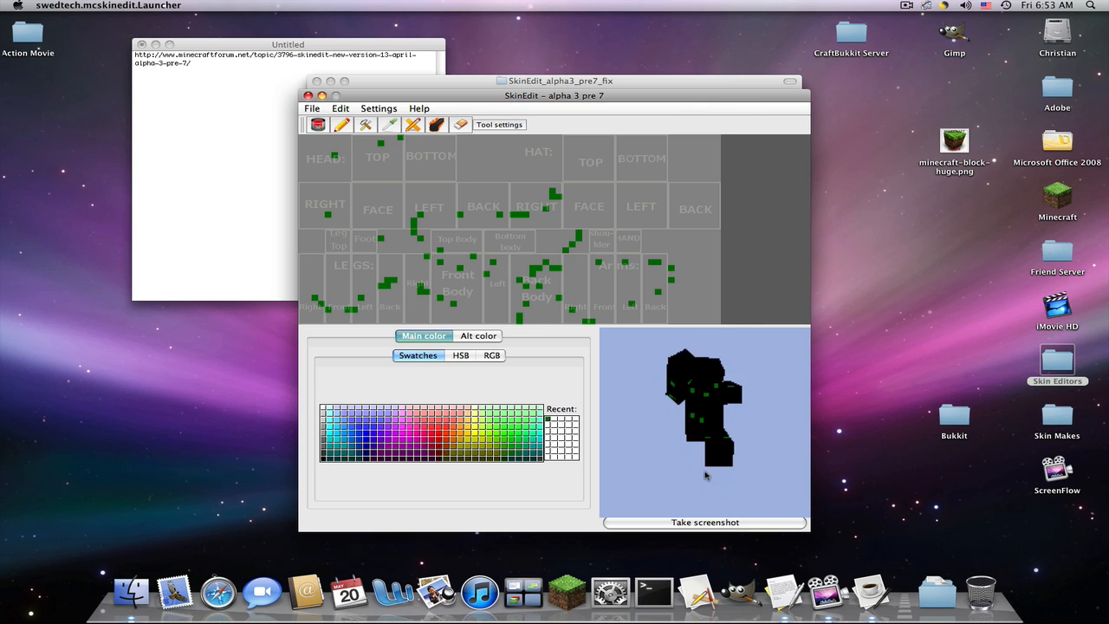
{"action": "left_click", "coordinate": [312, 107]}
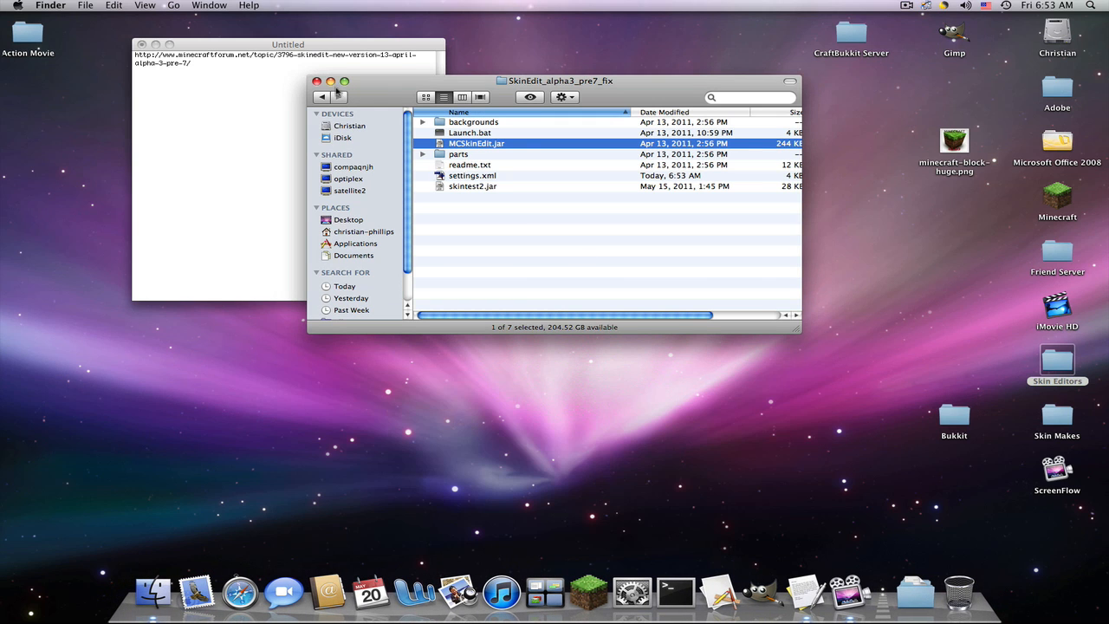
- Close the SkinEdit folder window and select the forum thread link in the TextEdit note
{"action": "left_click", "coordinate": [316, 82]}
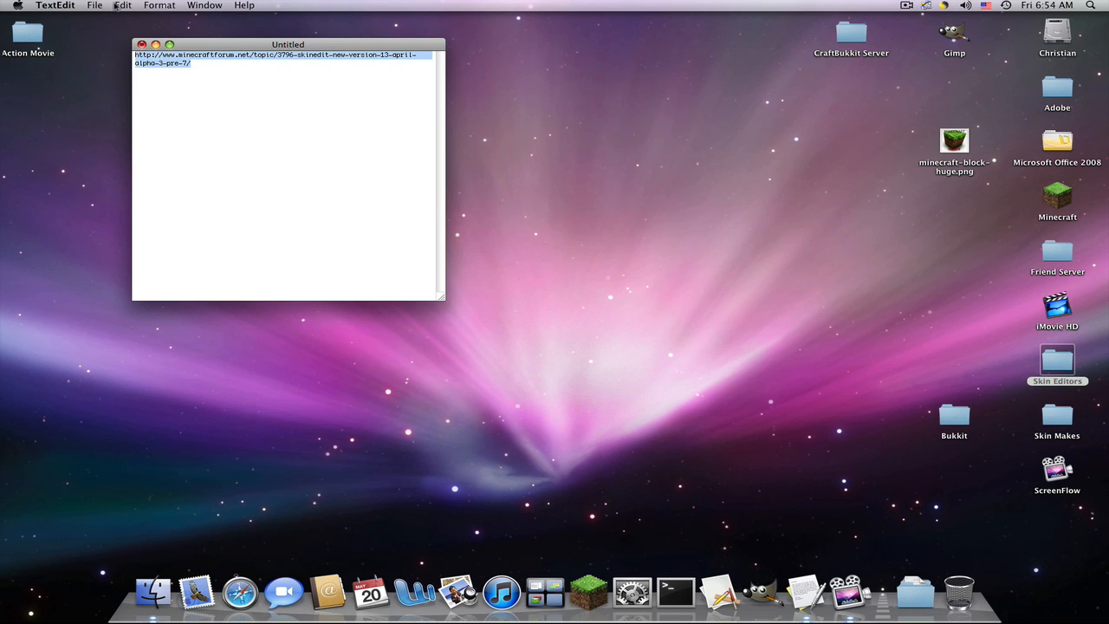
{"action": "left_click", "coordinate": [93, 5]}
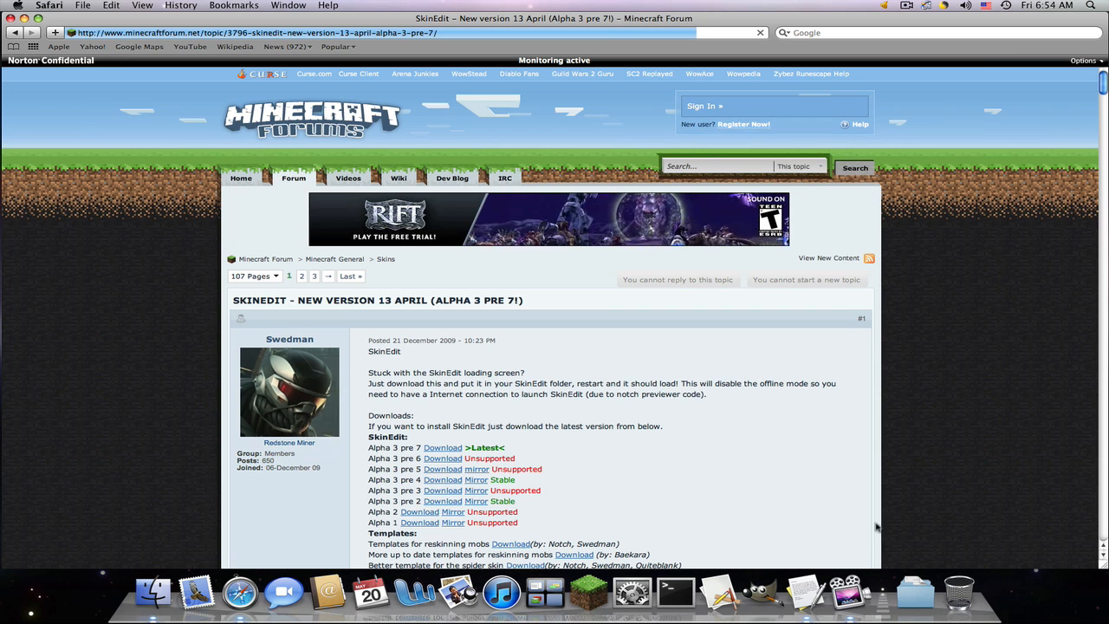
- Locate the Alpha 3 pre 7 entry in the forum thread and go to its download page
{"action": "scroll", "scroll_direction": "down", "scroll_amount": 3}
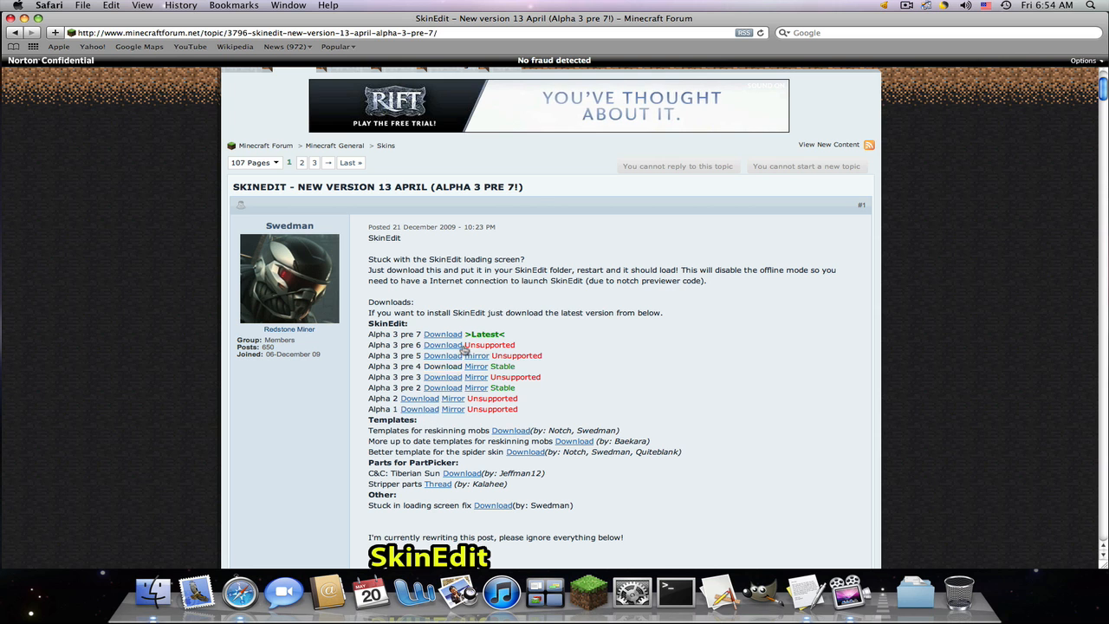
{"action": "mouse_move", "coordinate": [530, 409]}
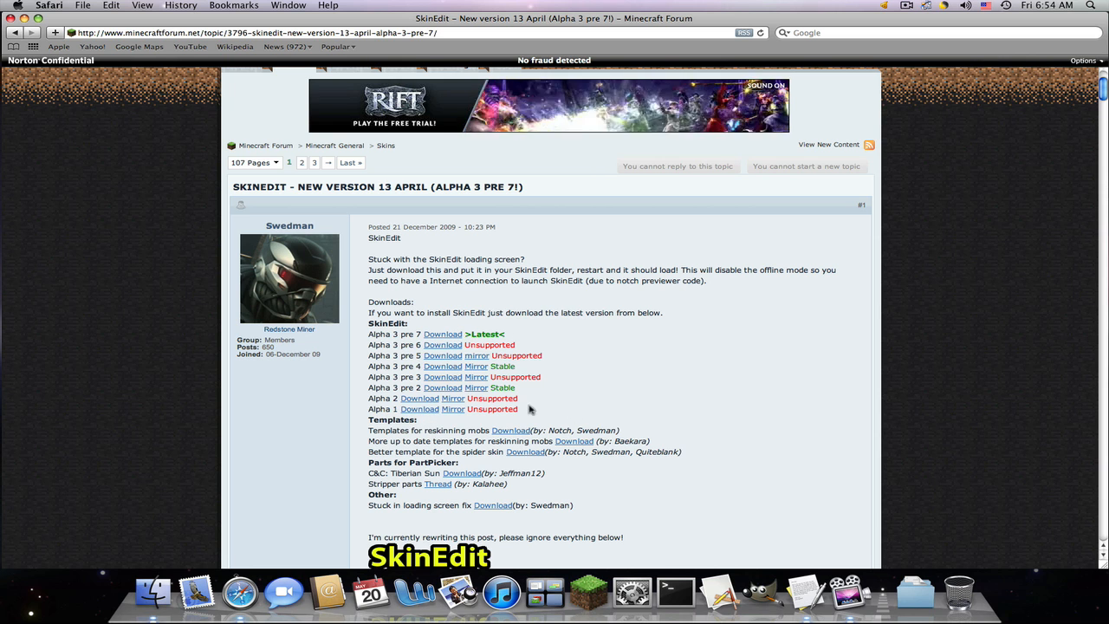
{"action": "scroll", "scroll_direction": "down", "scroll_amount": 3}
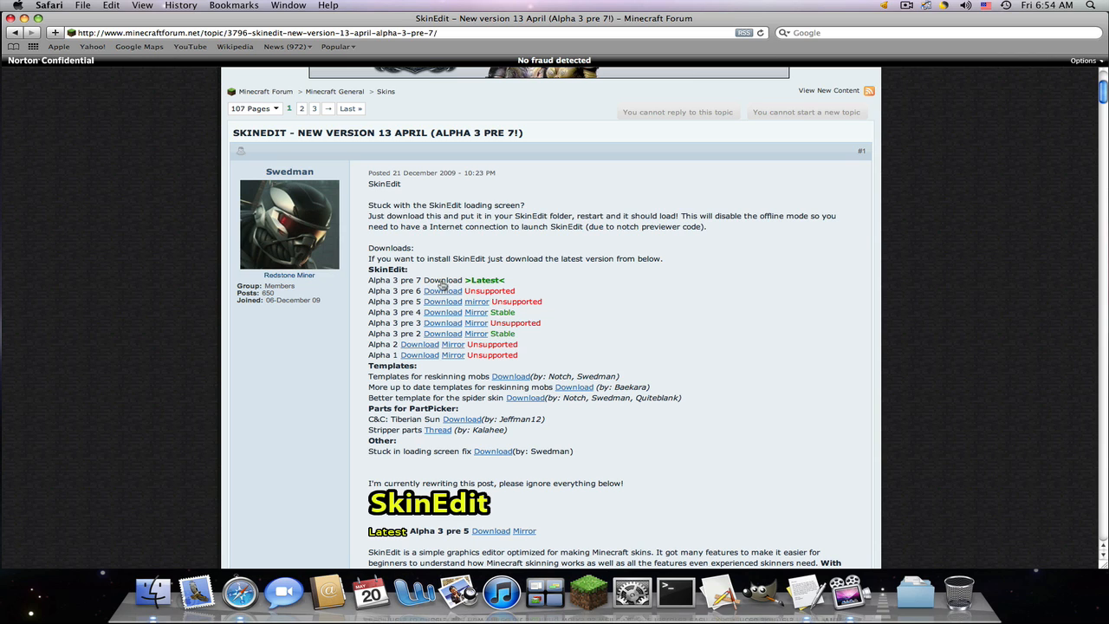
{"action": "left_click", "coordinate": [443, 280]}
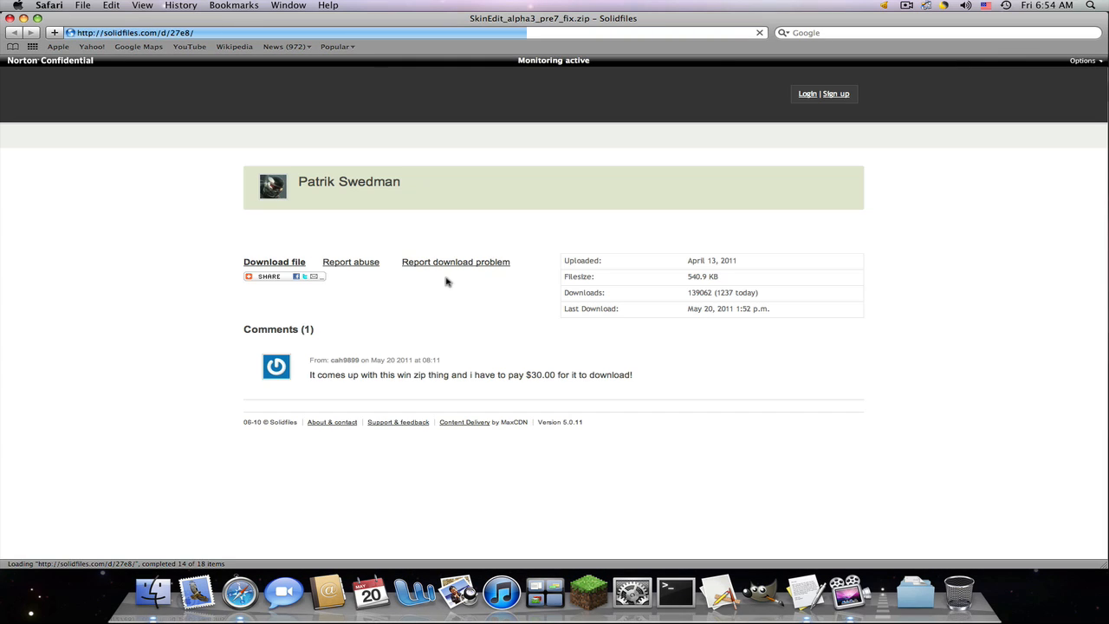
- Download SkinEdit_alpha3_pre7_fix.zip from the Solidfiles page
{"action": "left_click", "coordinate": [273, 262]}
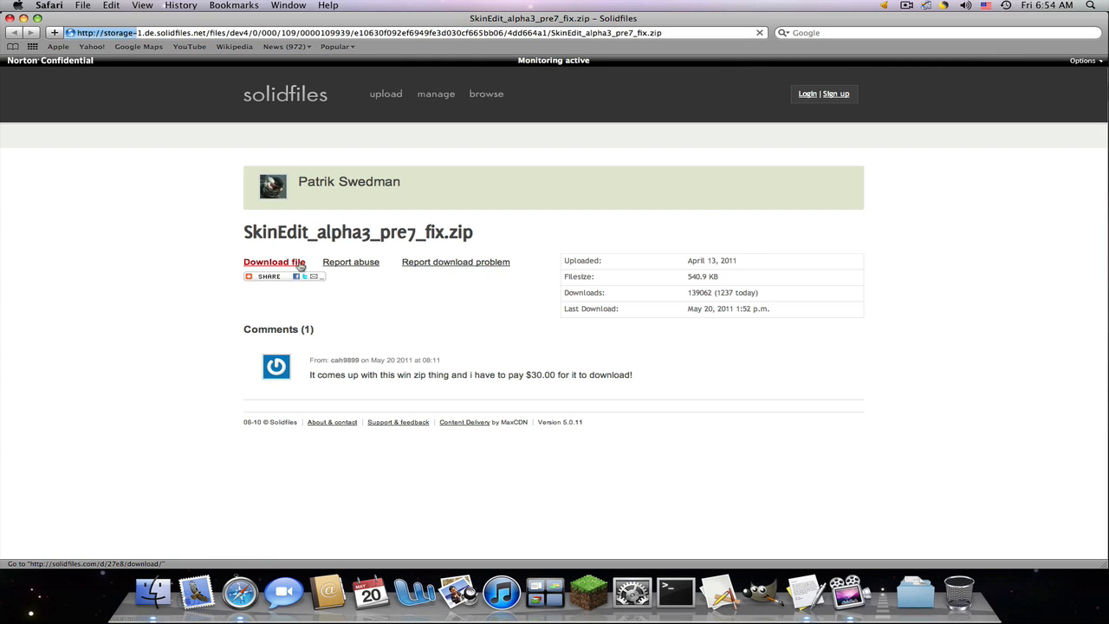
{"action": "left_click", "coordinate": [274, 261]}
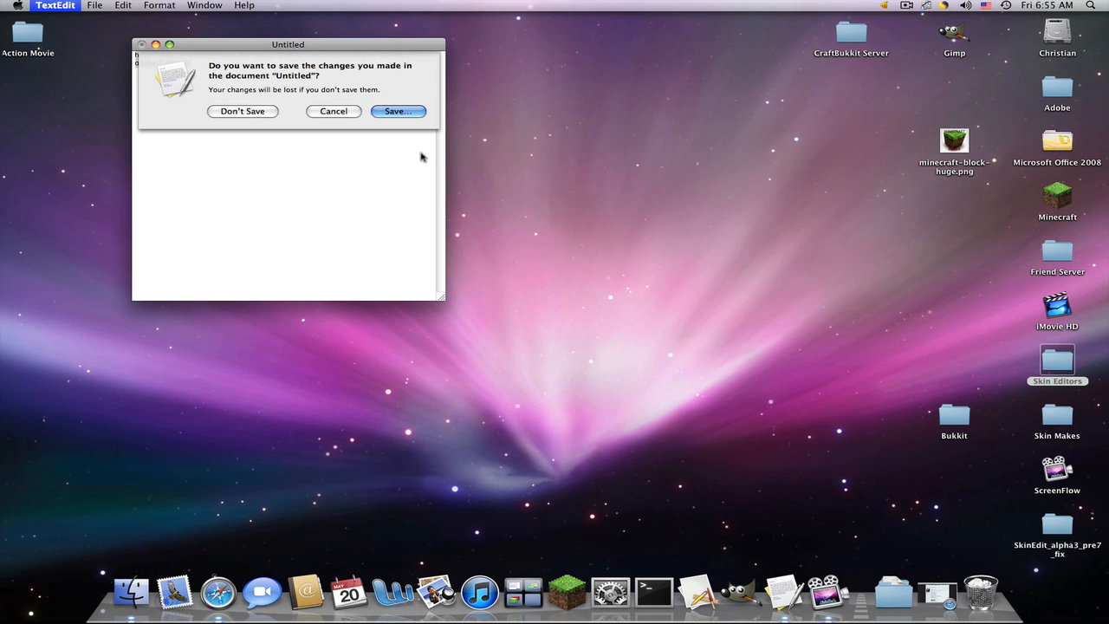
- Discard the unsaved note and open the downloaded SkinEdit_alpha3_pre7_fix folder on the desktop
{"action": "left_click", "coordinate": [242, 111]}
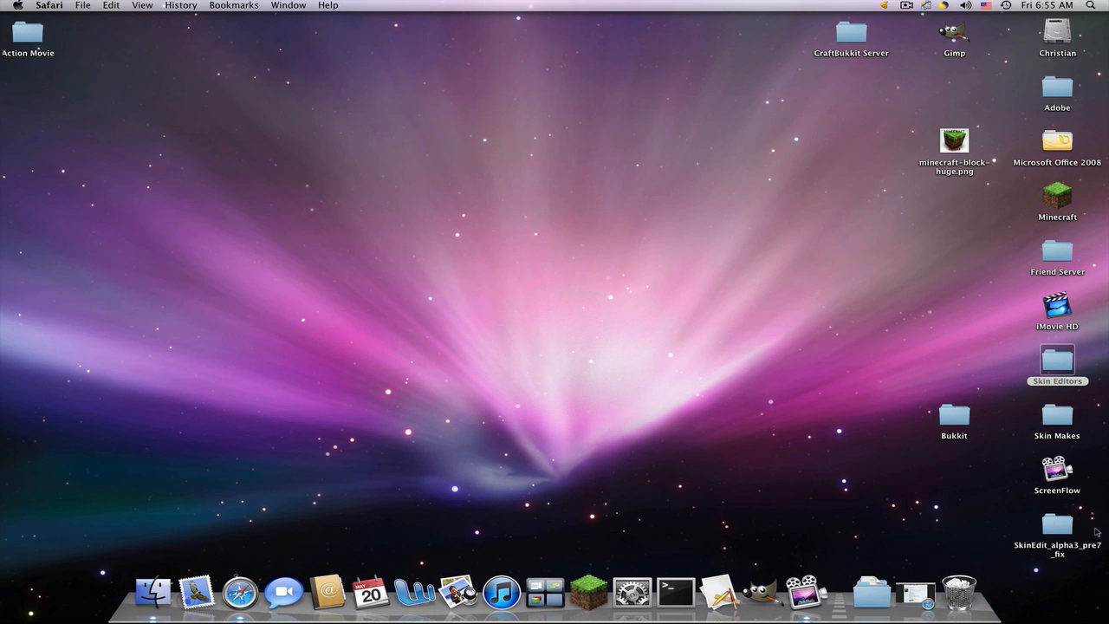
{"action": "left_click_drag", "start_coordinate": [1057, 523], "coordinate": [564, 319]}
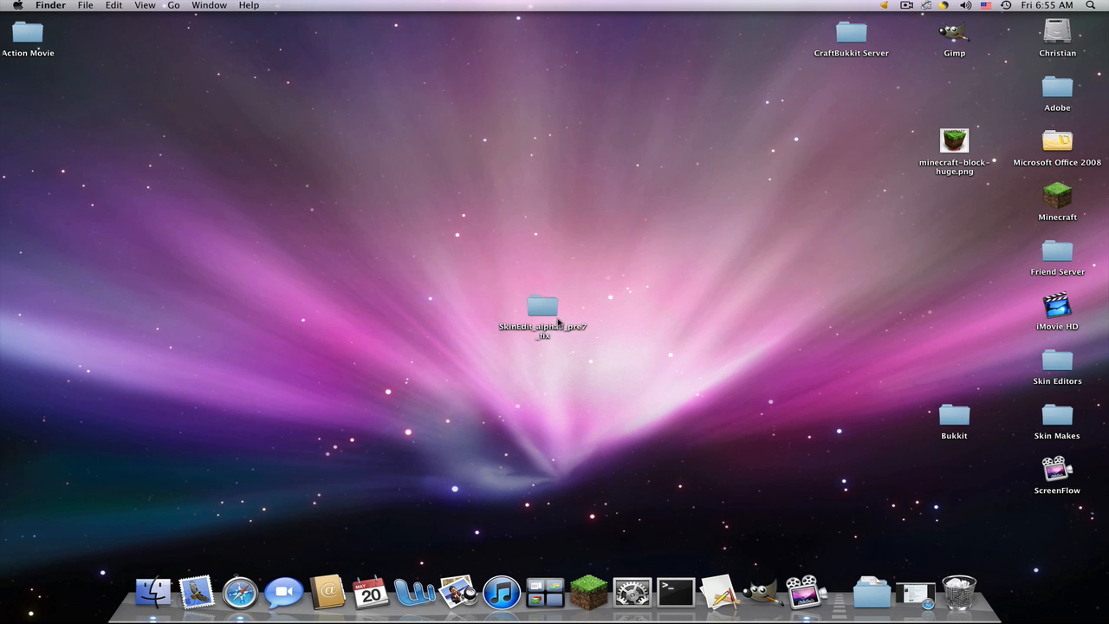
{"action": "left_click", "coordinate": [542, 308]}
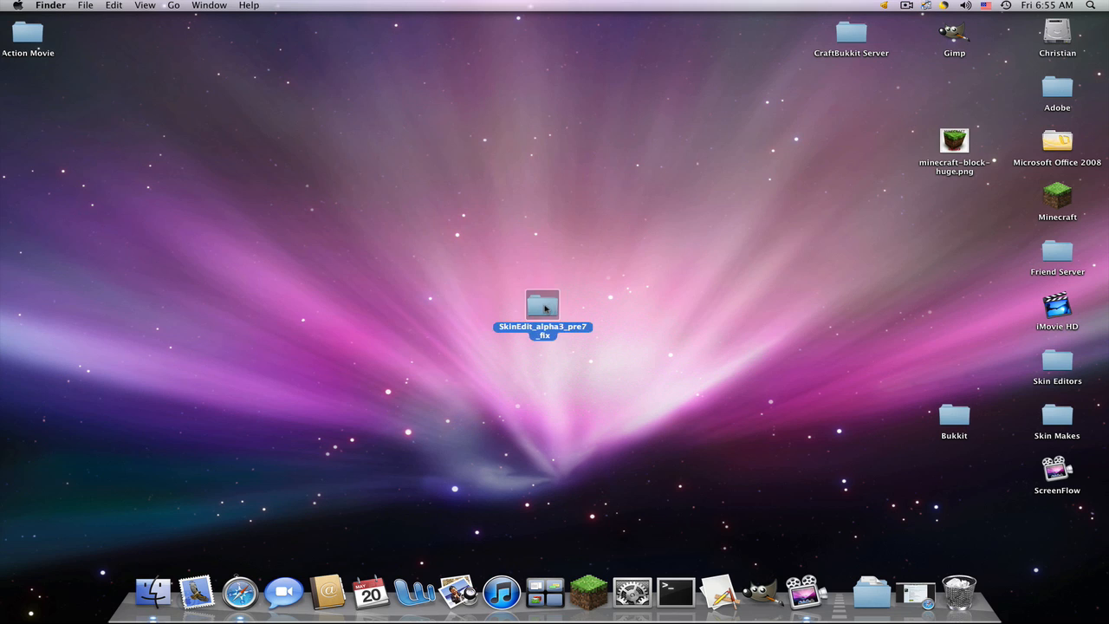
{"action": "double_click", "coordinate": [543, 305]}
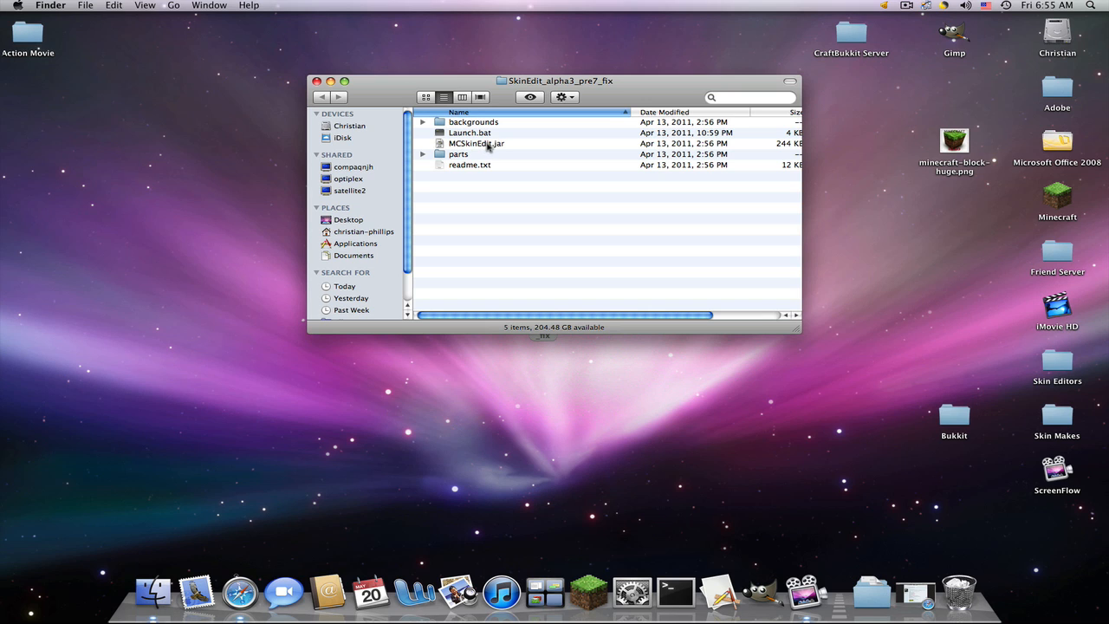
- Launch the downloaded MCSkinEdit.jar and get past the Java warning and welcome notice
{"action": "double_click", "coordinate": [475, 142]}
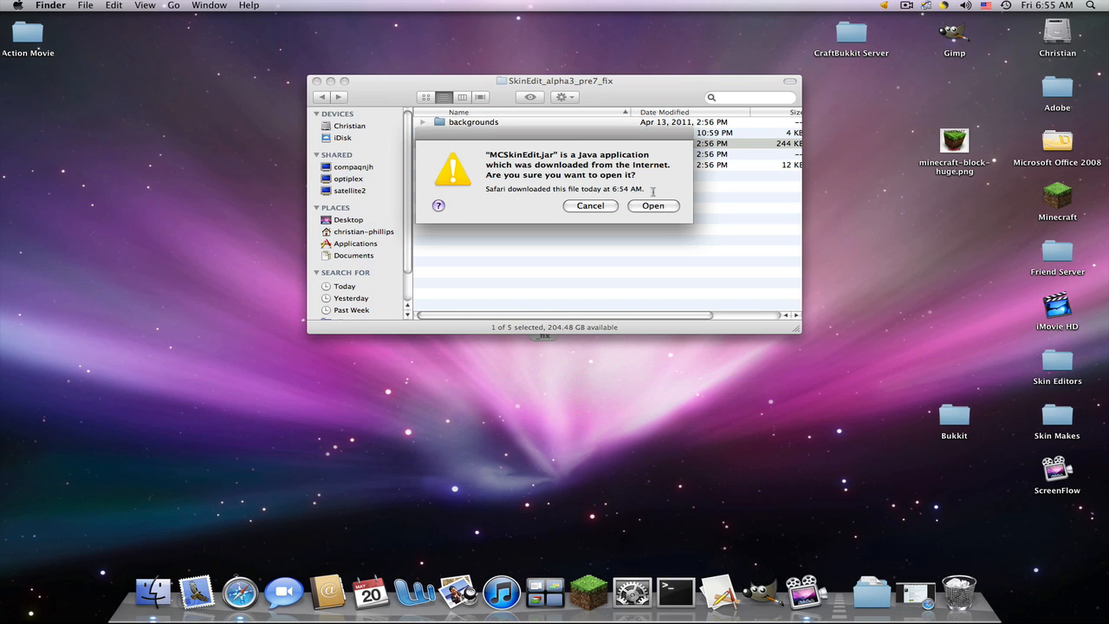
{"action": "left_click", "coordinate": [653, 205]}
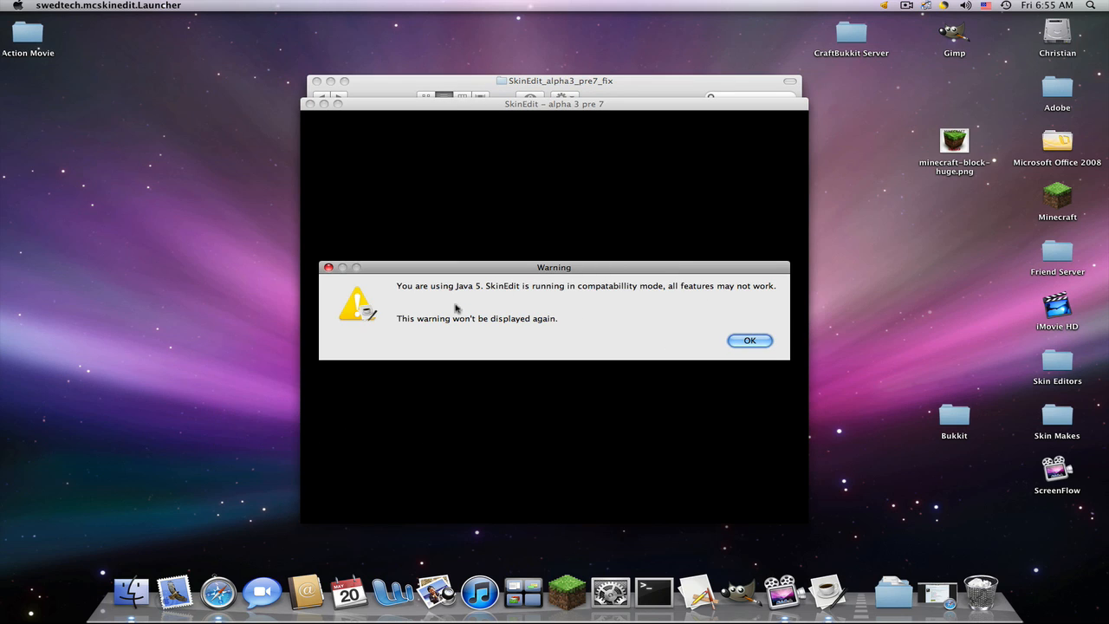
{"action": "mouse_move", "coordinate": [718, 307]}
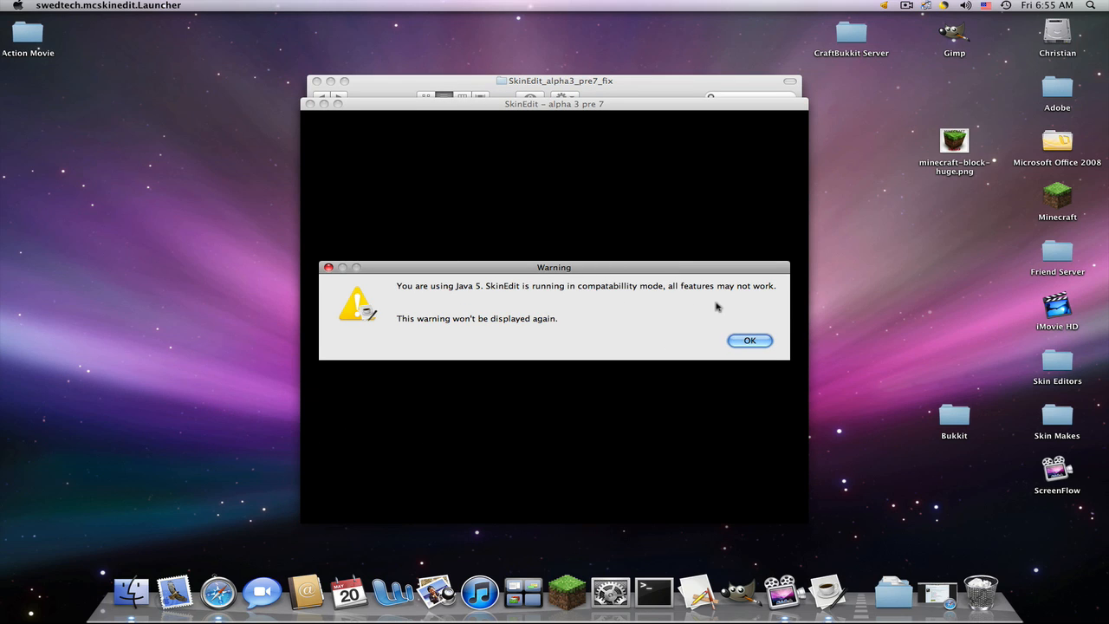
{"action": "mouse_move", "coordinate": [606, 298]}
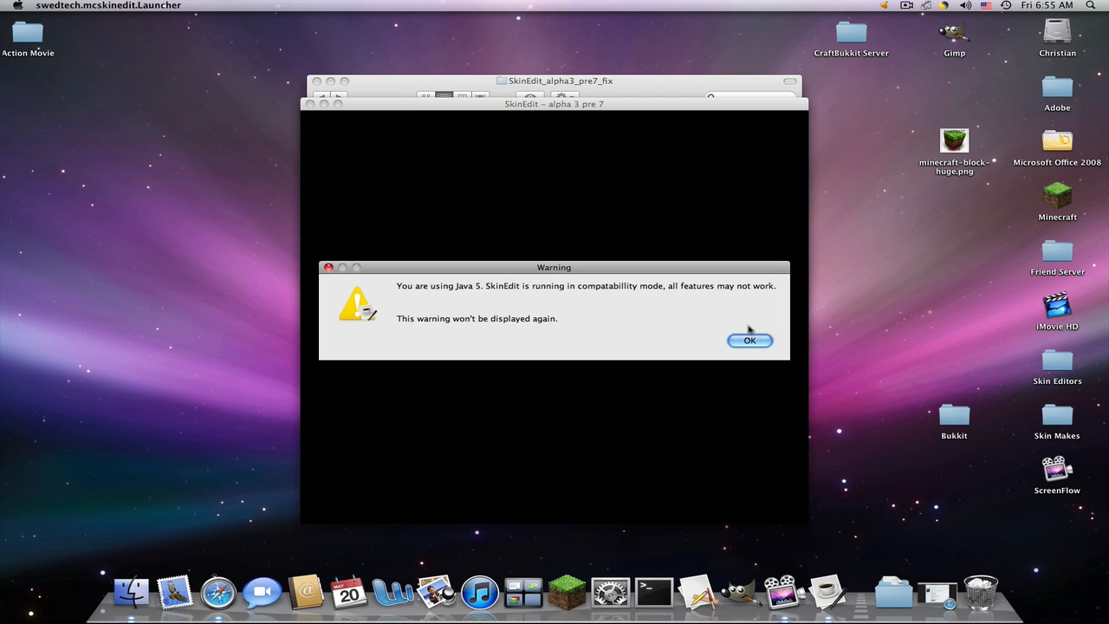
{"action": "left_click", "coordinate": [748, 340]}
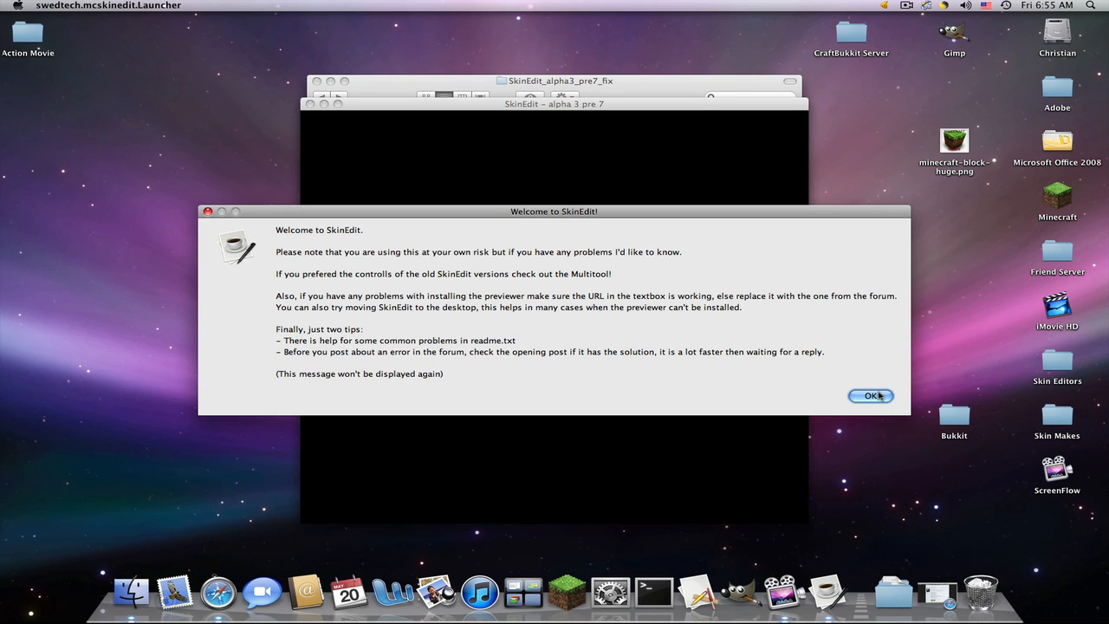
{"action": "left_click", "coordinate": [870, 395]}
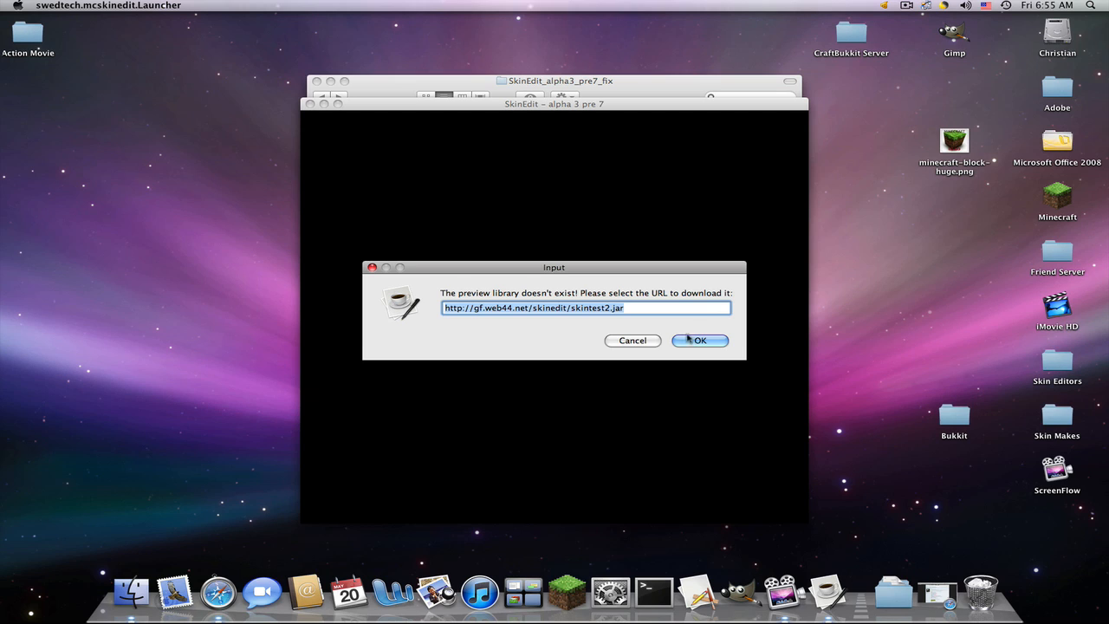
- Accept the default previewer URL so the preview library downloads and the editor opens
{"action": "left_click", "coordinate": [701, 340]}
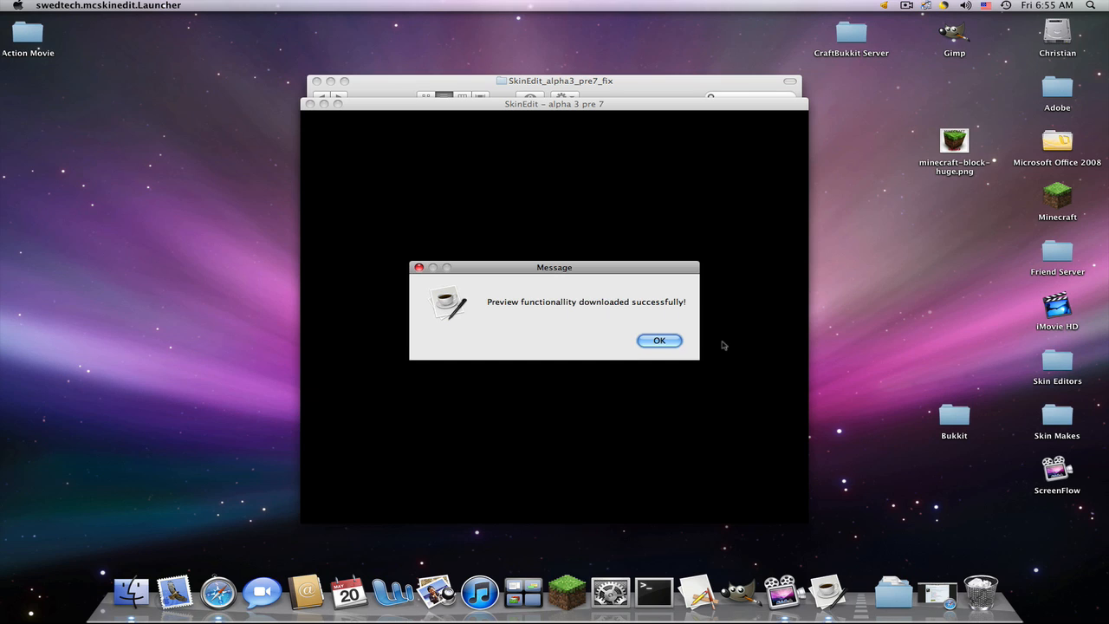
{"action": "left_click", "coordinate": [659, 340]}
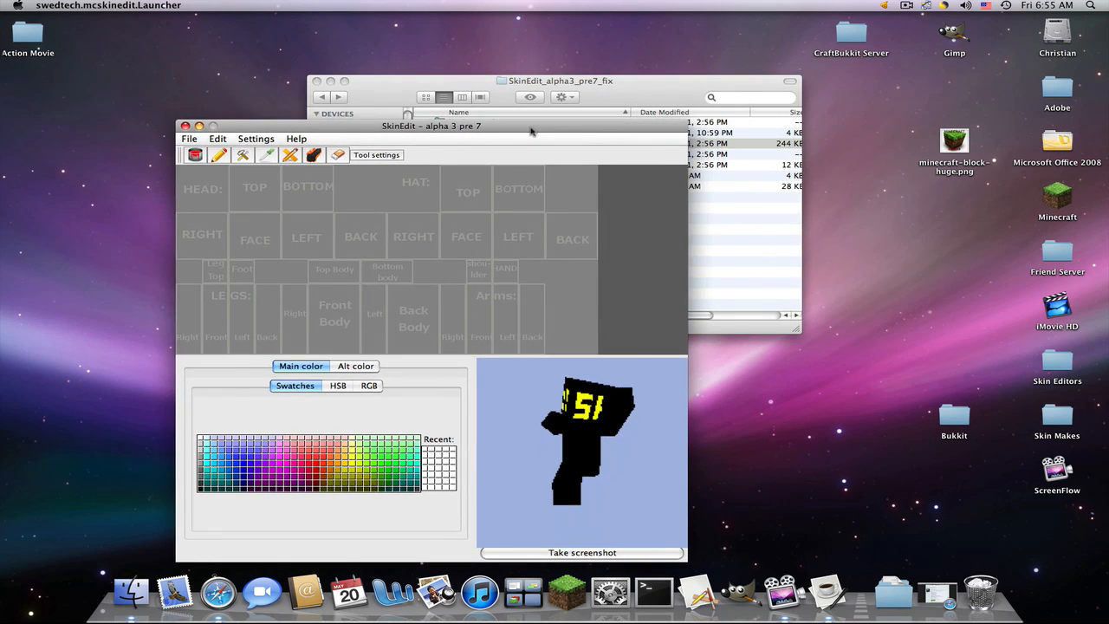
{"action": "left_click_drag", "start_coordinate": [432, 125], "coordinate": [589, 99]}
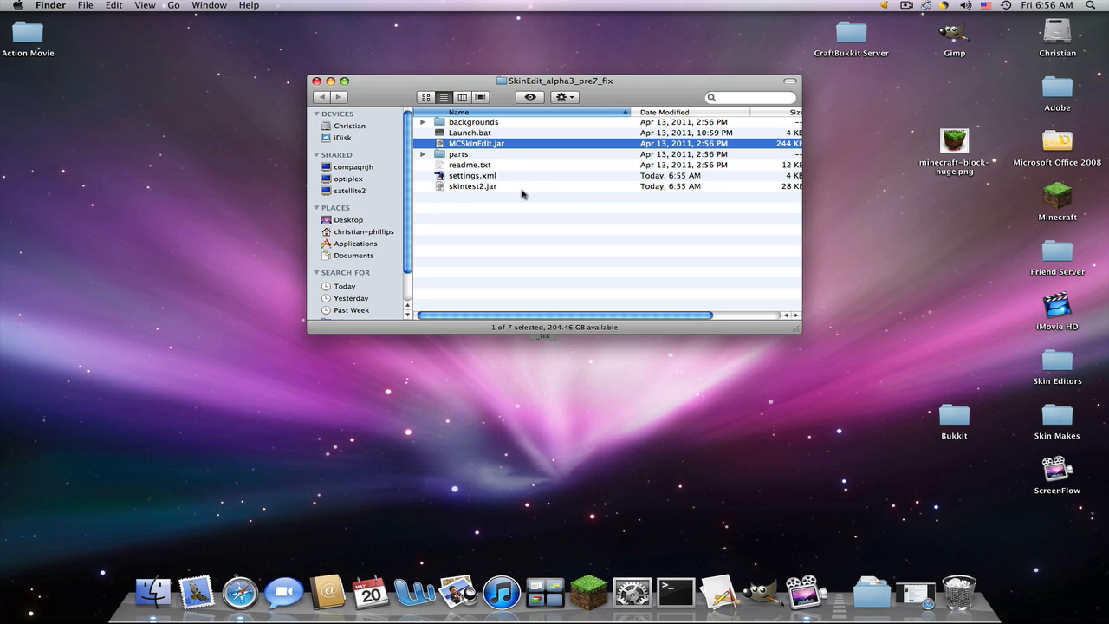
- Permanently delete skintest2.jar from the folder and return to the forum page in Safari
{"action": "left_click", "coordinate": [471, 186]}
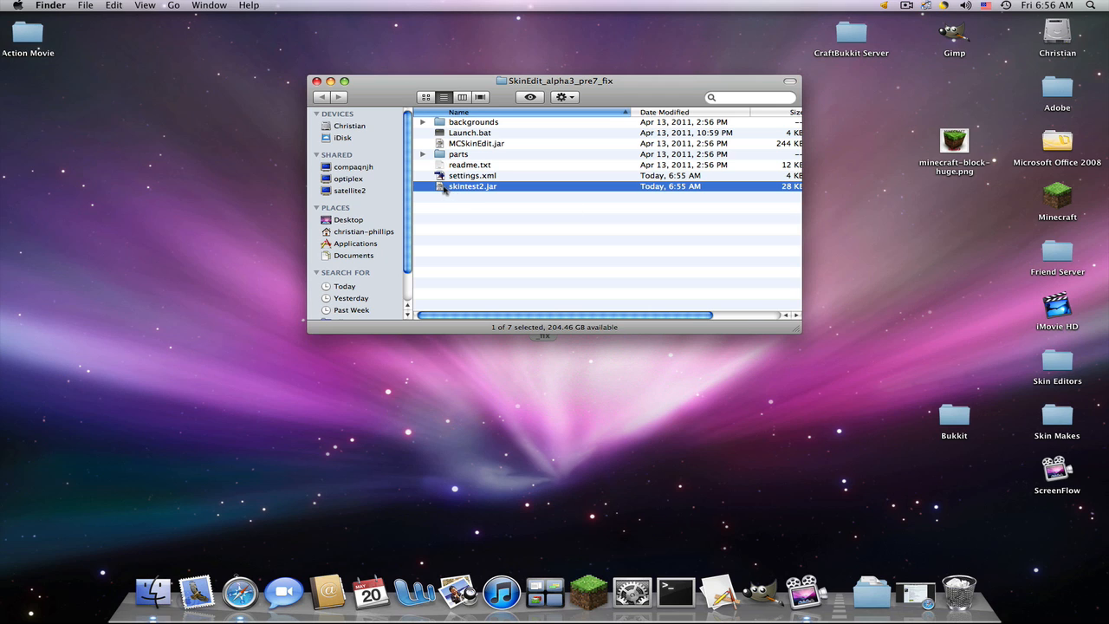
{"action": "right_click", "coordinate": [956, 592]}
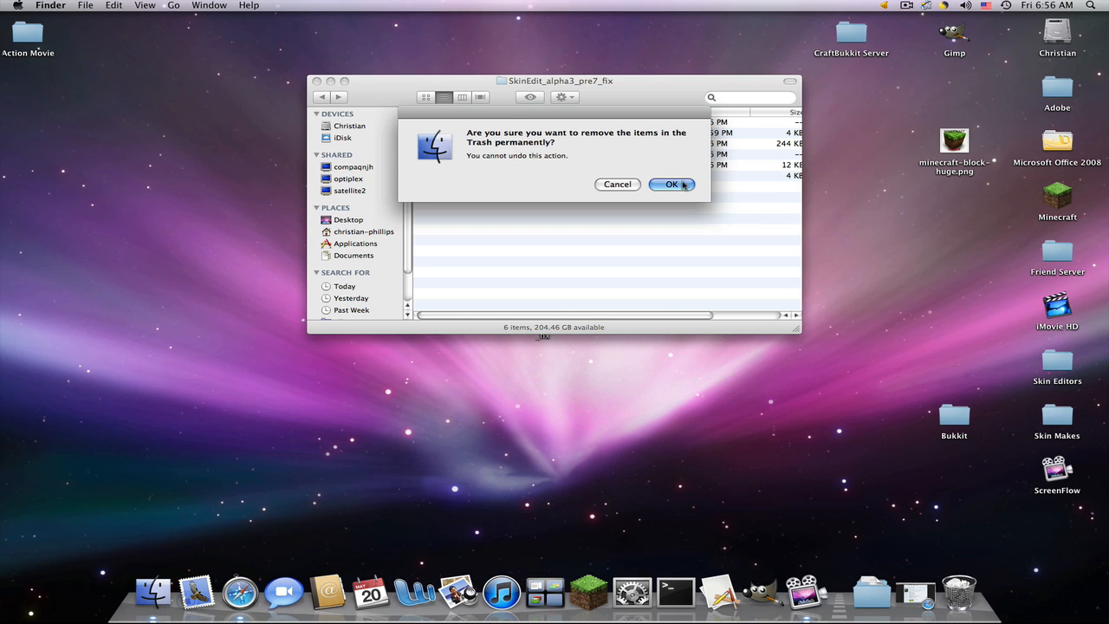
{"action": "left_click", "coordinate": [672, 184]}
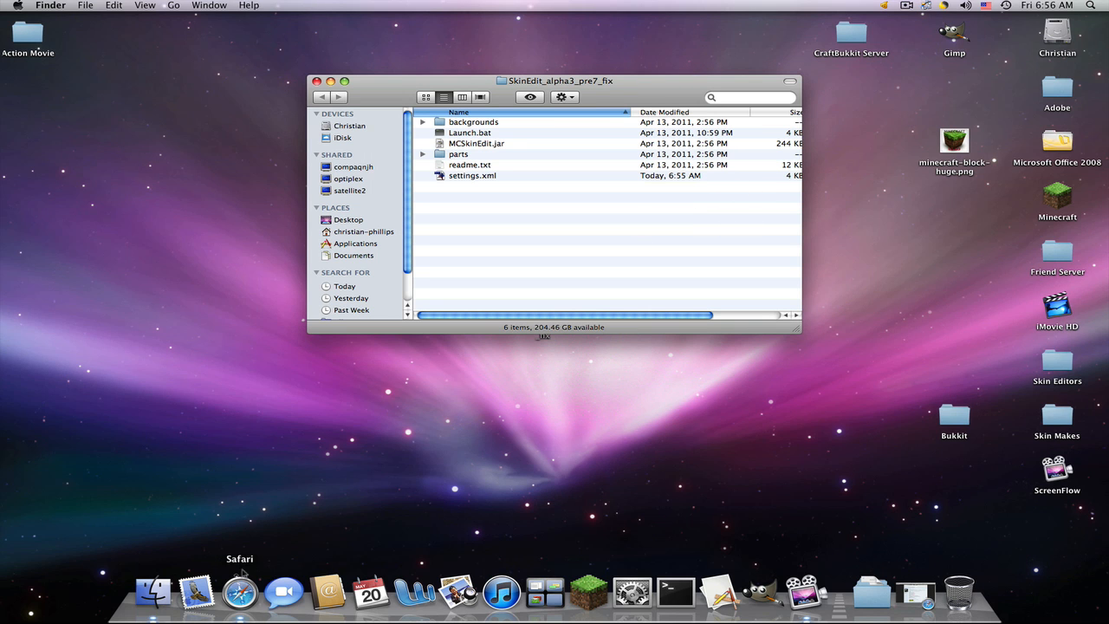
{"action": "left_click", "coordinate": [260, 592]}
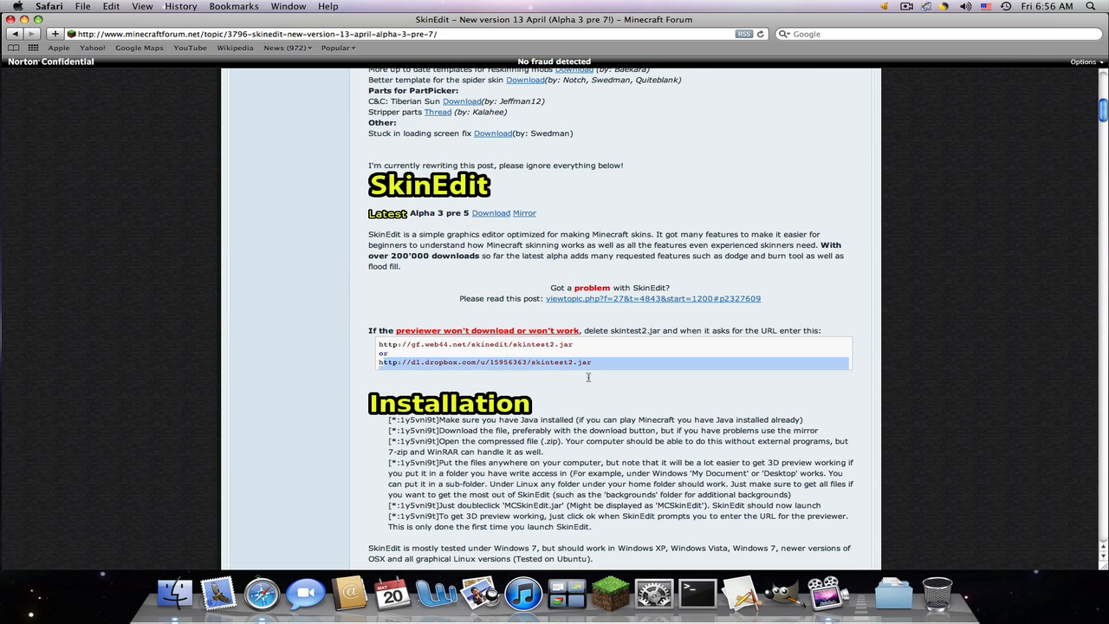
- Copy the Dropbox previewer link from the forum post and relaunch SkinEdit past the toolbar notice
{"action": "right_click", "coordinate": [485, 363]}
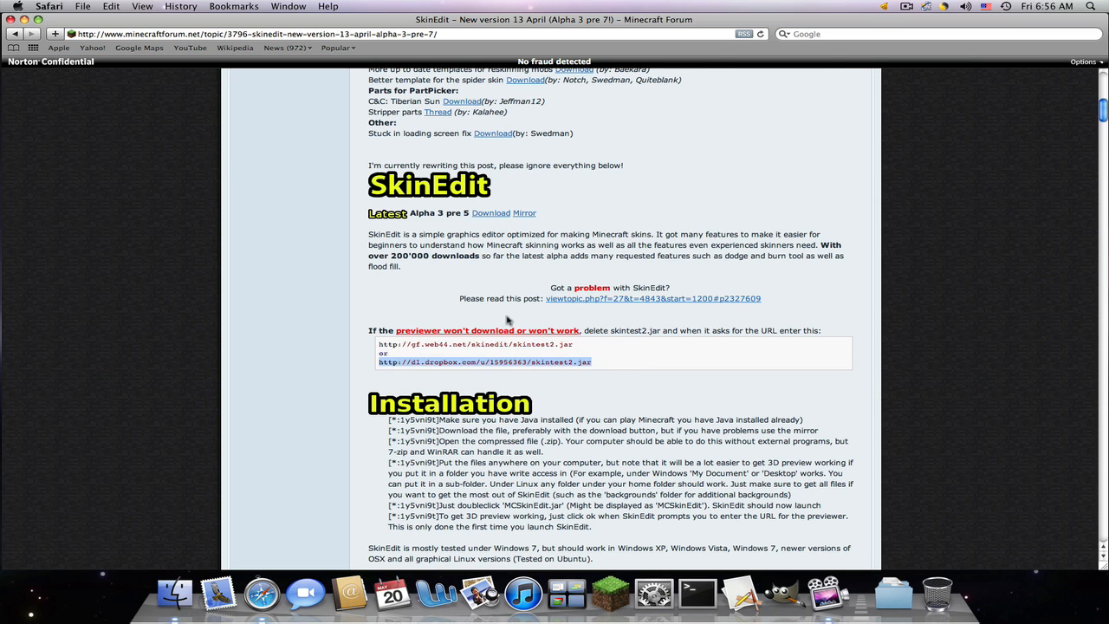
{"action": "mouse_move", "coordinate": [262, 595]}
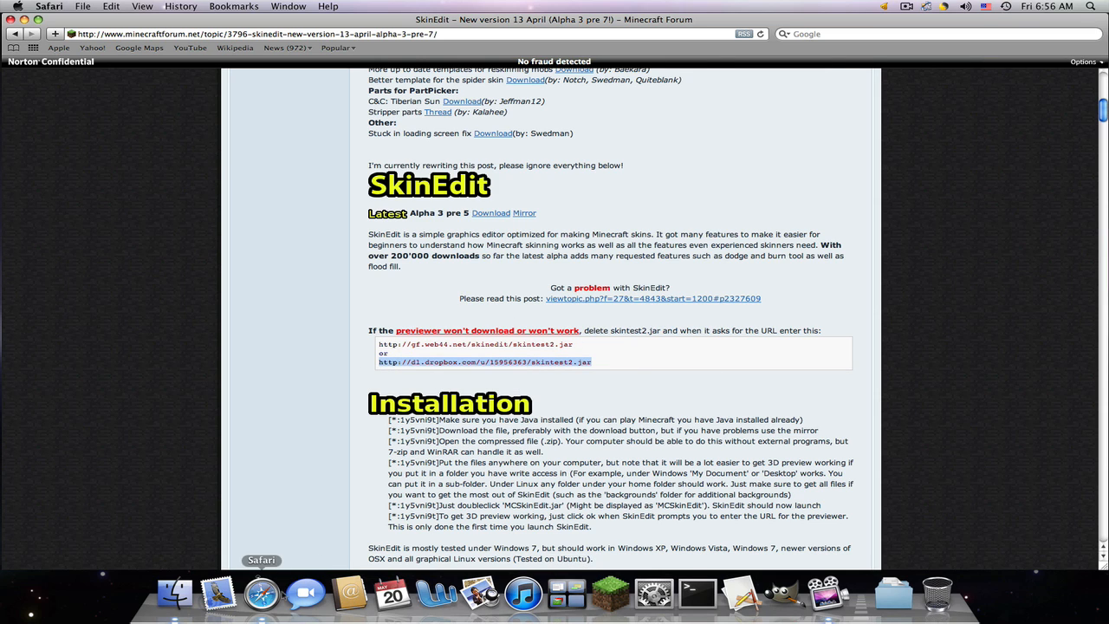
{"action": "mouse_move", "coordinate": [305, 592]}
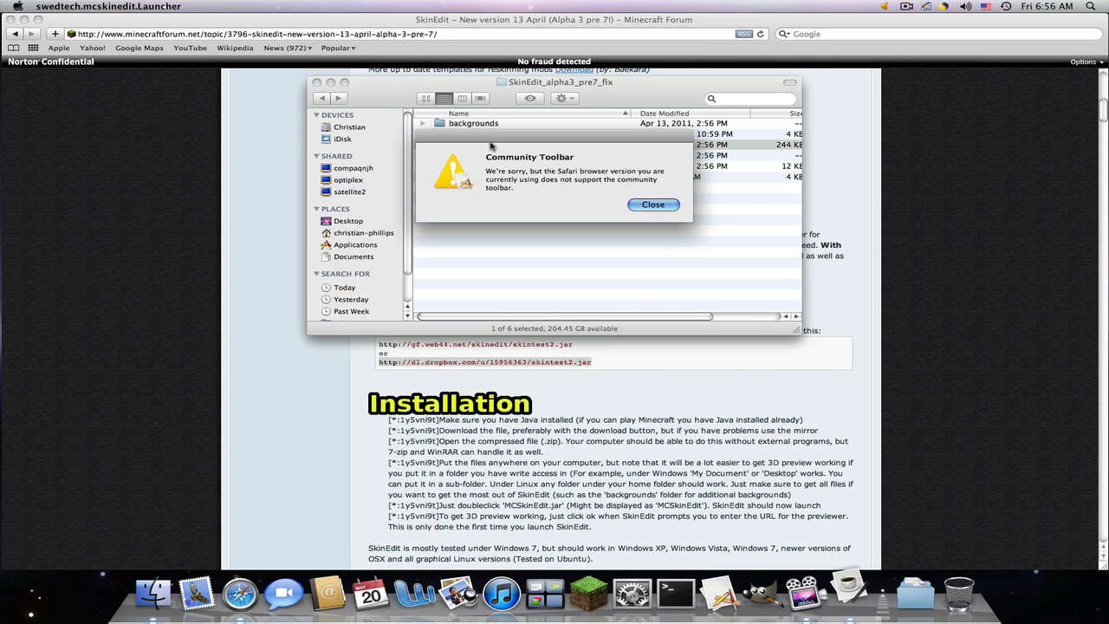
{"action": "left_click", "coordinate": [651, 205]}
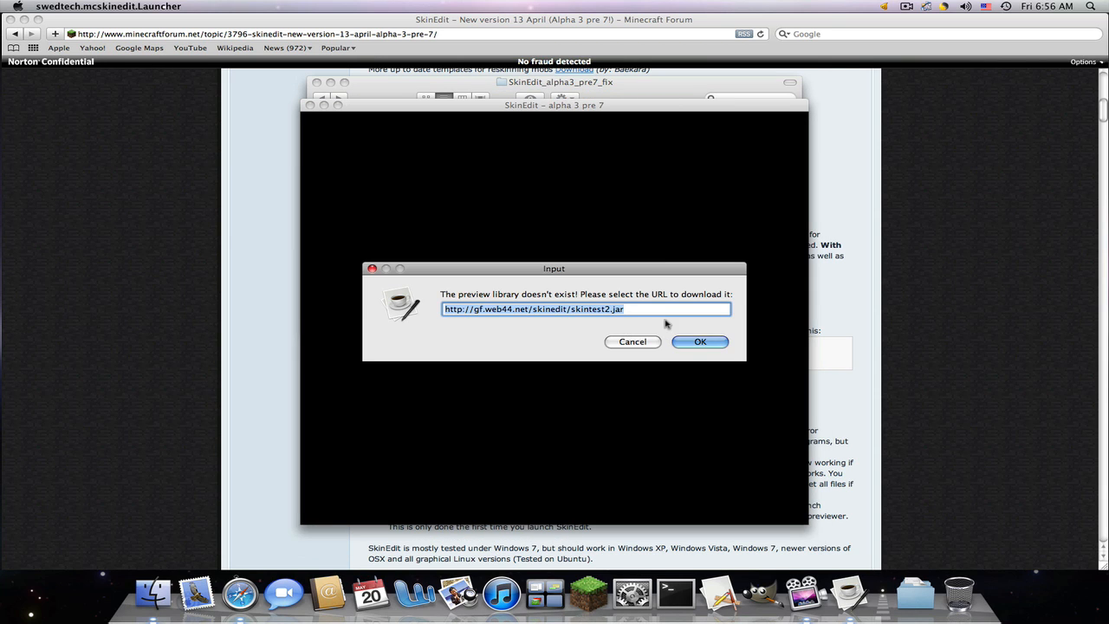
{"action": "mouse_move", "coordinate": [656, 313]}
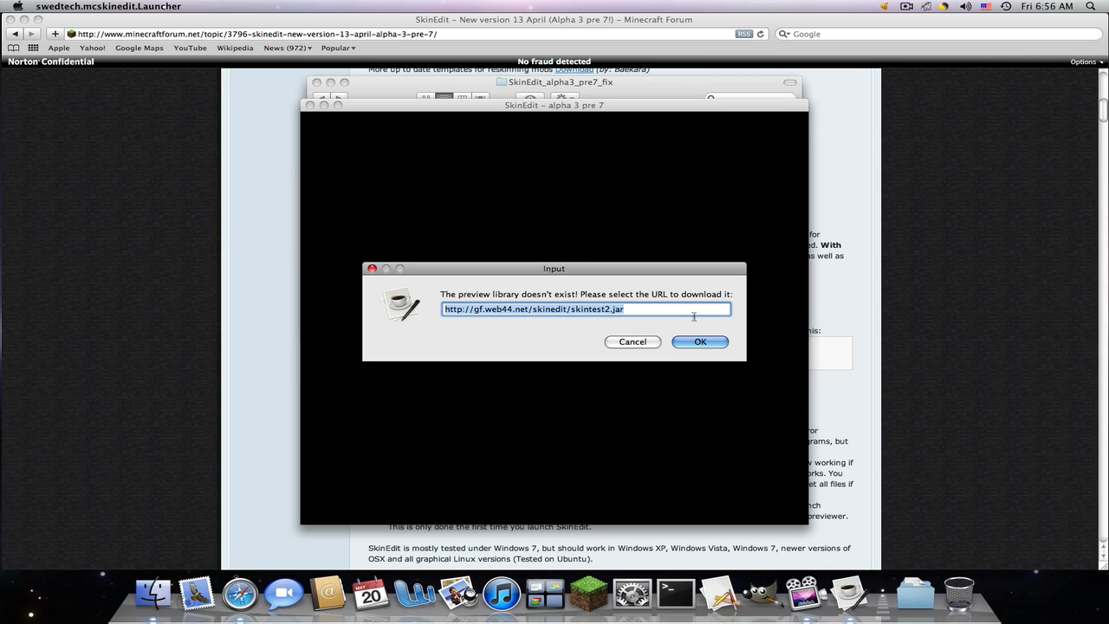
{"action": "type", "text": "http://dl.dropbox.com/u/15956363/skintest2.jar"}
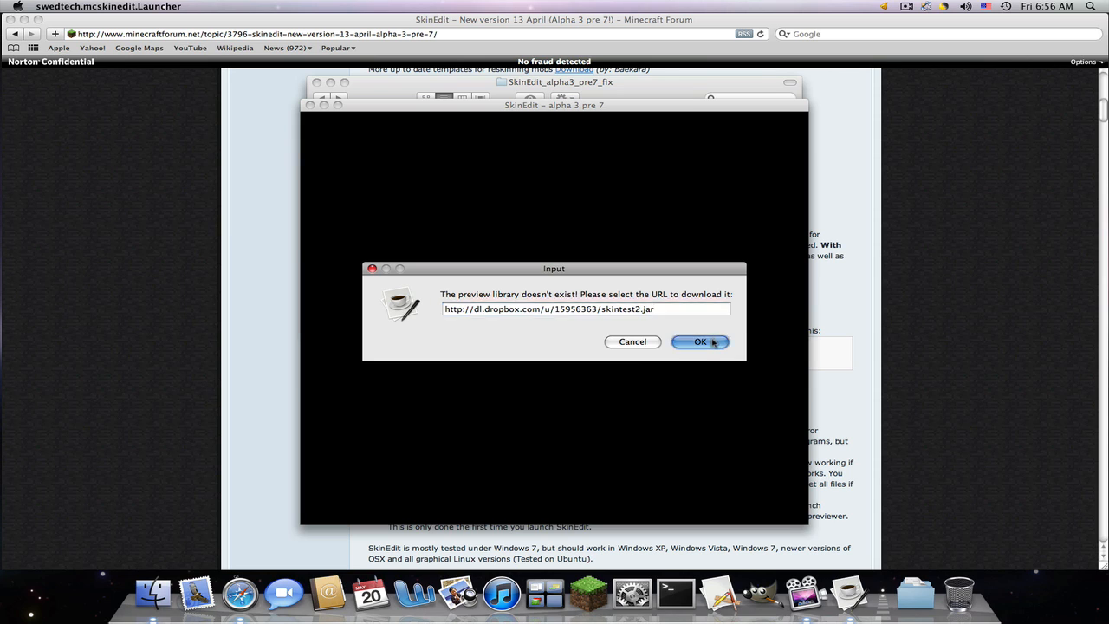
{"action": "left_click", "coordinate": [700, 341]}
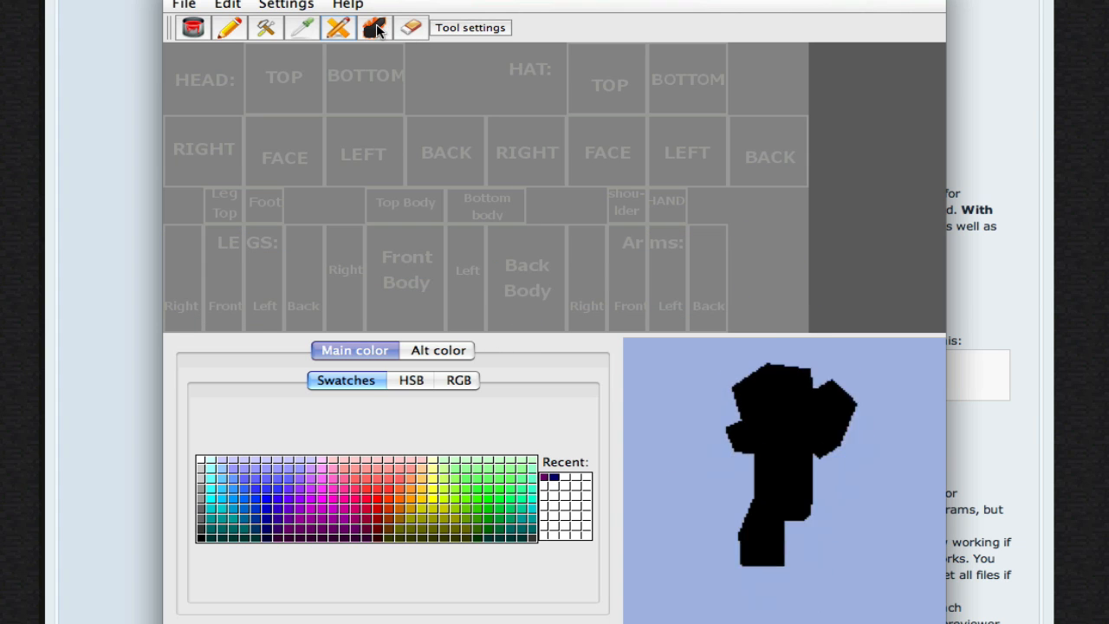
- Rotate the 3D preview and switch to the bucket fill tool to flood the skin dark blue
{"action": "left_click", "coordinate": [193, 27]}
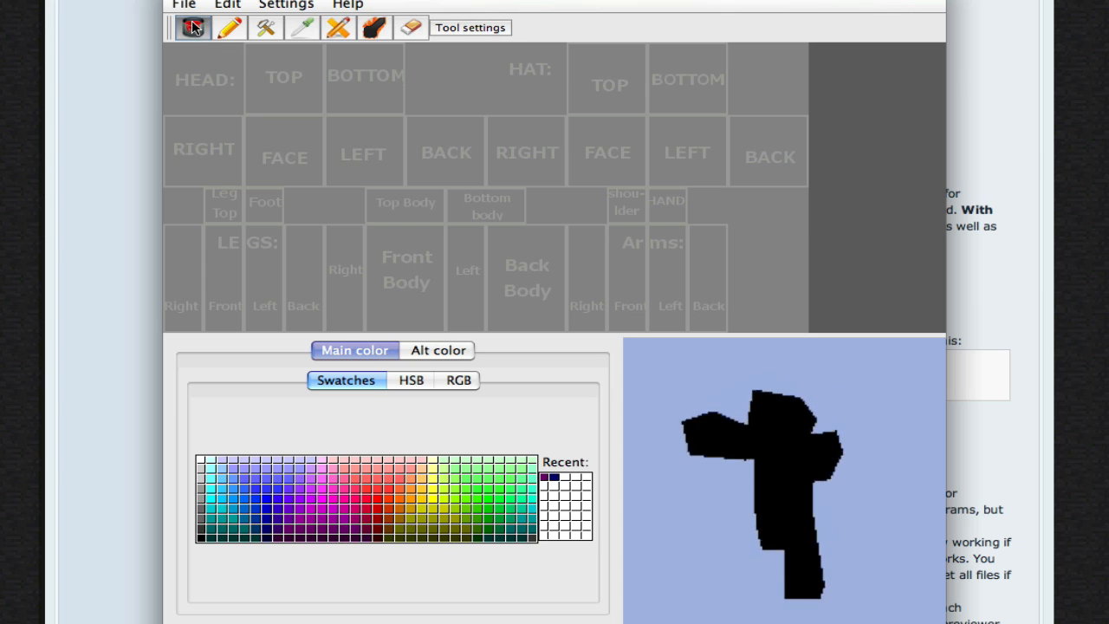
{"action": "left_click", "coordinate": [193, 27]}
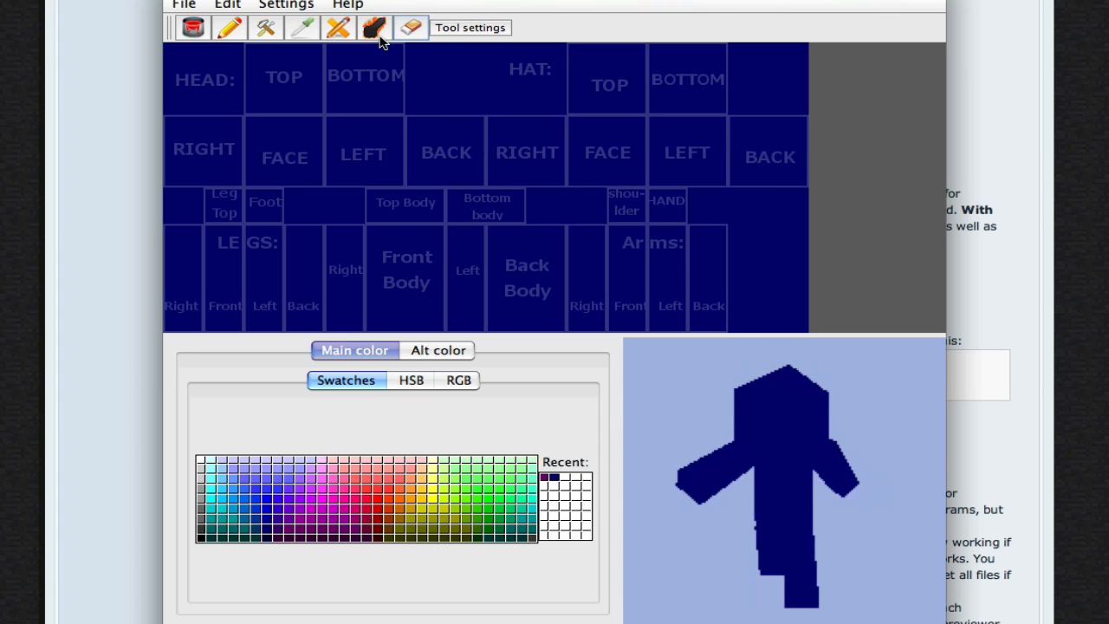
{"action": "left_click", "coordinate": [374, 28]}
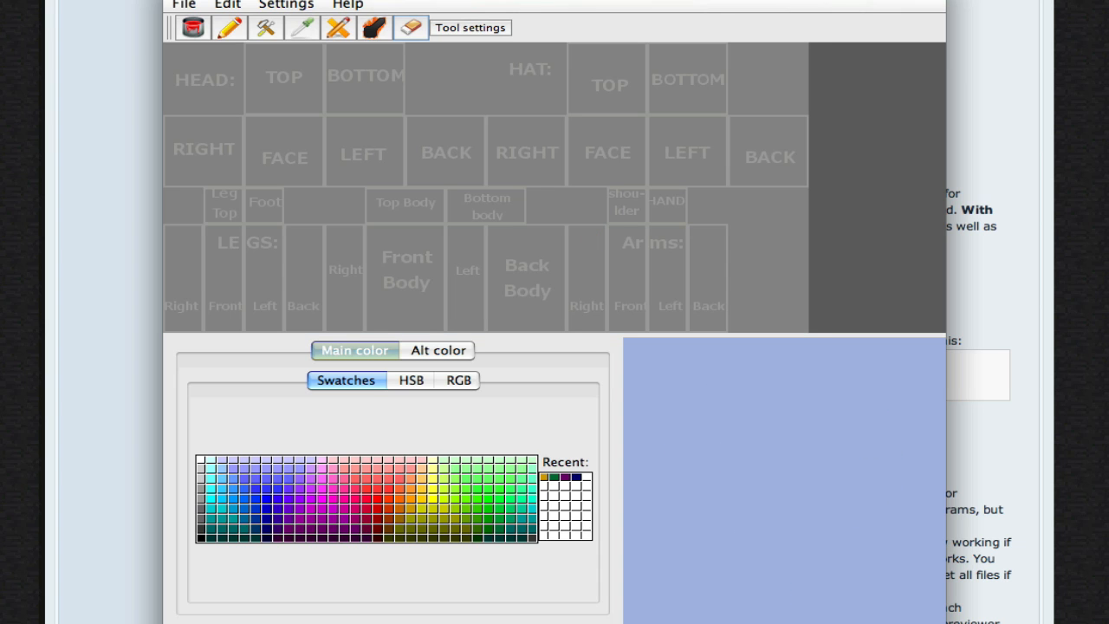
- Start the Add noise effect from the Edit menu on the purple skin
{"action": "left_click", "coordinate": [286, 5]}
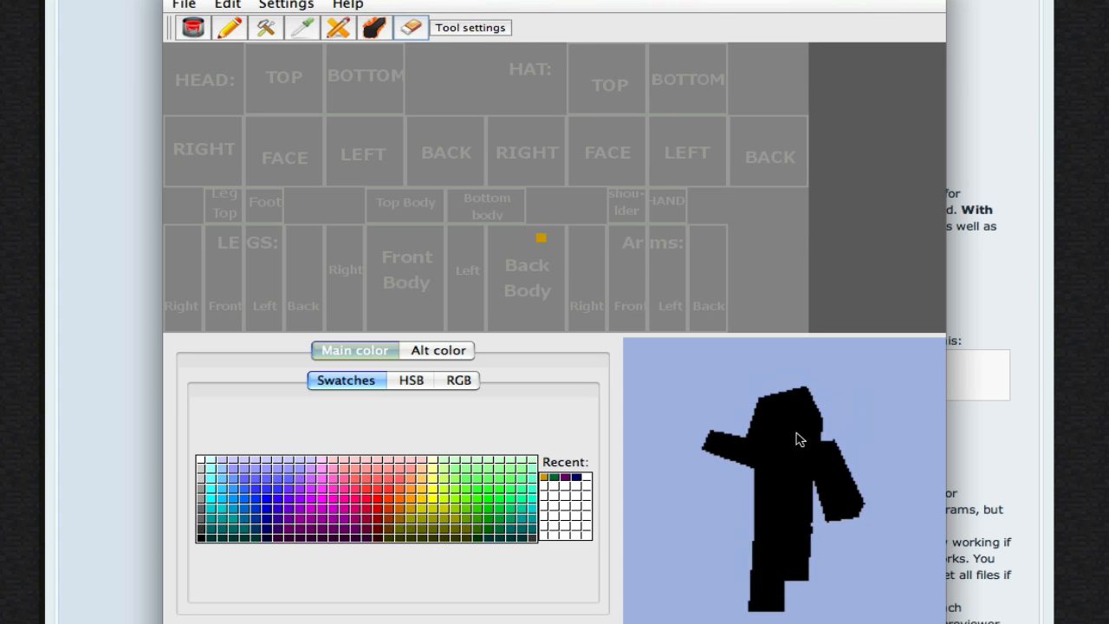
{"action": "left_click", "coordinate": [227, 5]}
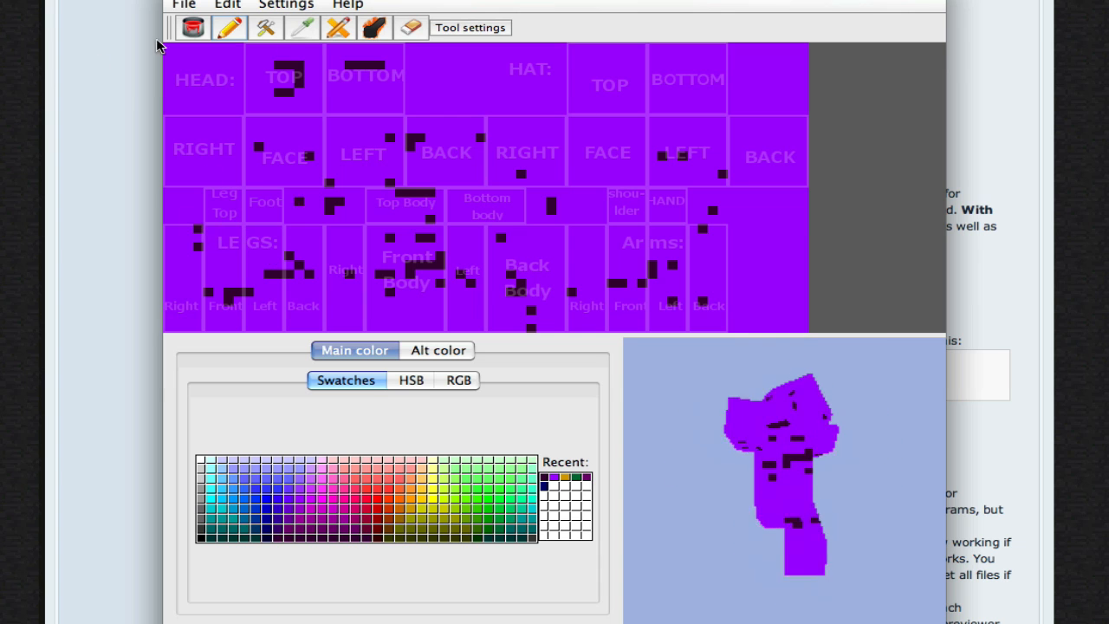
{"action": "left_click", "coordinate": [229, 5]}
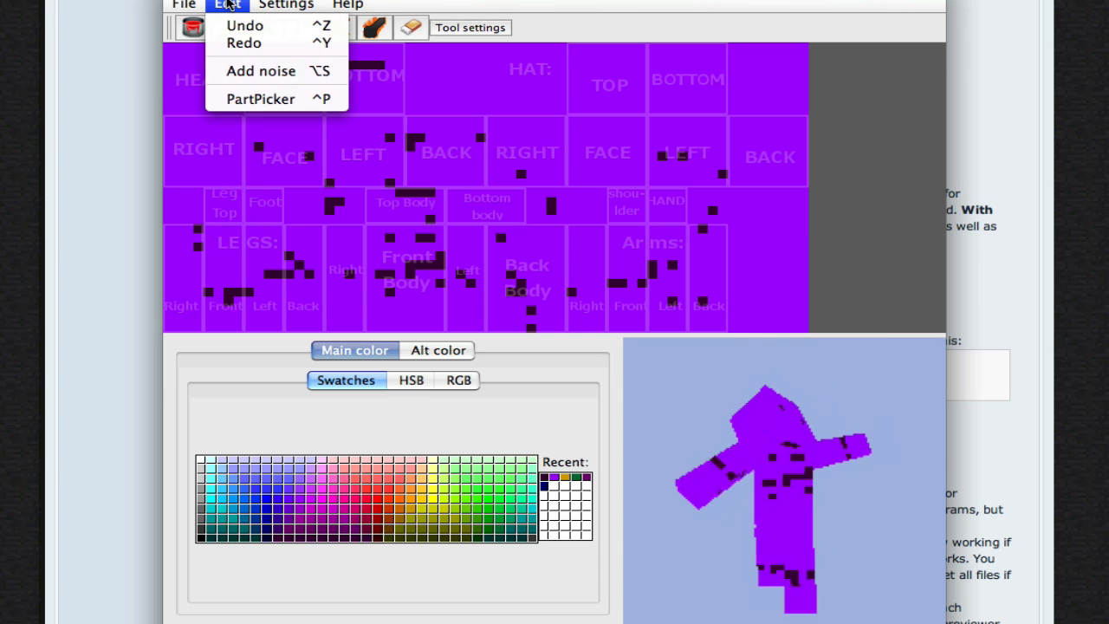
{"action": "mouse_move", "coordinate": [260, 69]}
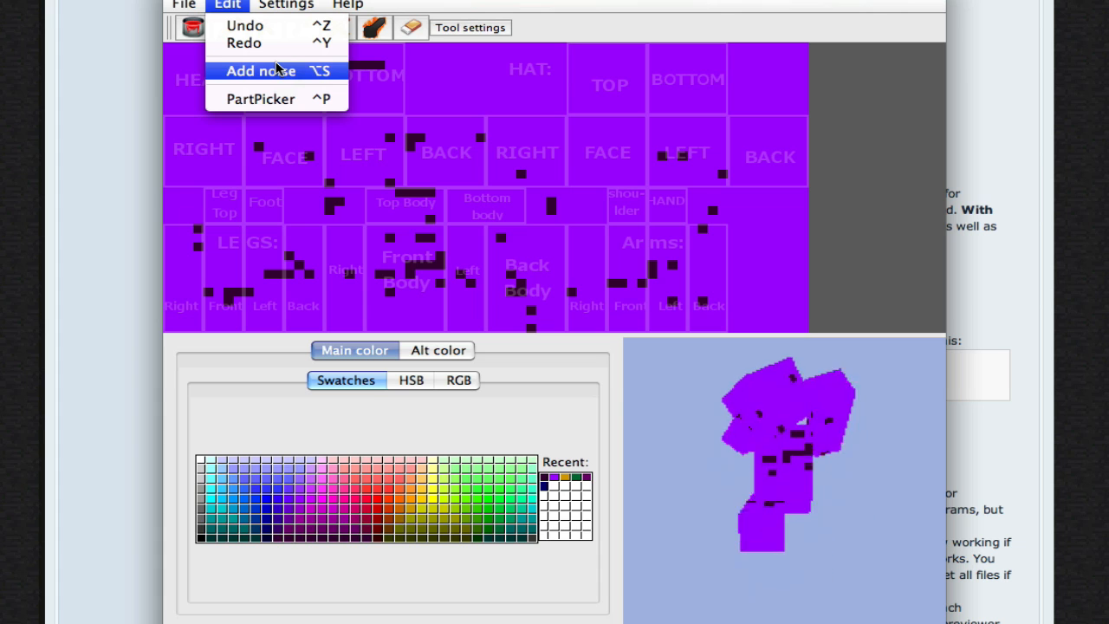
{"action": "left_click", "coordinate": [260, 71]}
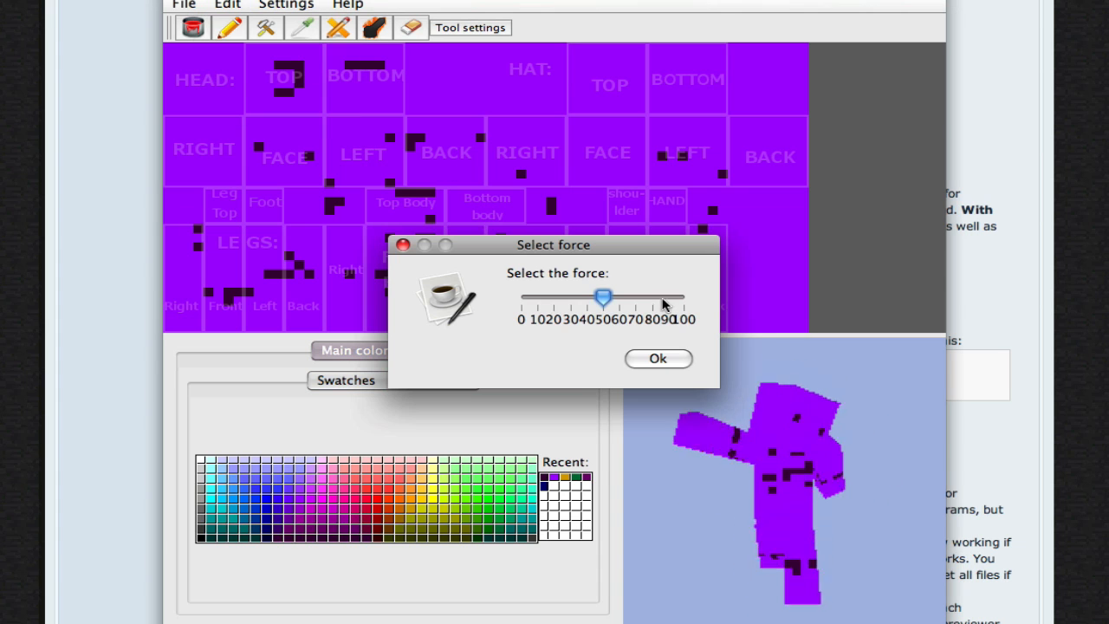
- Apply noise at a force of about 20 across the whole skin
{"action": "left_click_drag", "start_coordinate": [605, 298], "coordinate": [541, 298]}
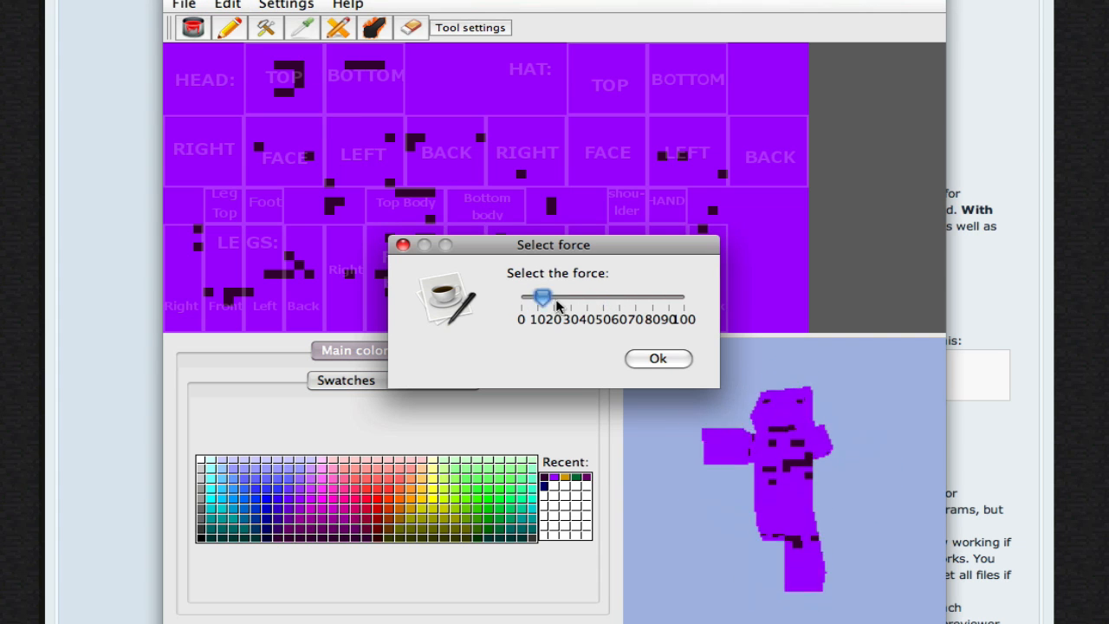
{"action": "left_click", "coordinate": [658, 357]}
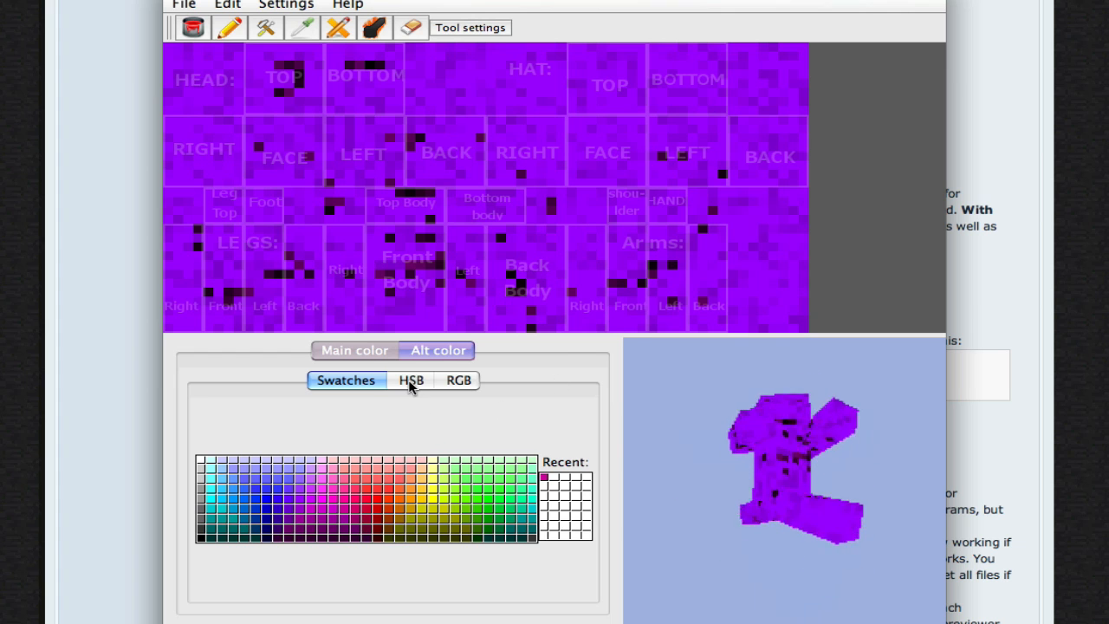
- Mix the alternate colour to orange (R 255, G 123, B 51) using the RGB sliders
{"action": "left_click", "coordinate": [410, 381]}
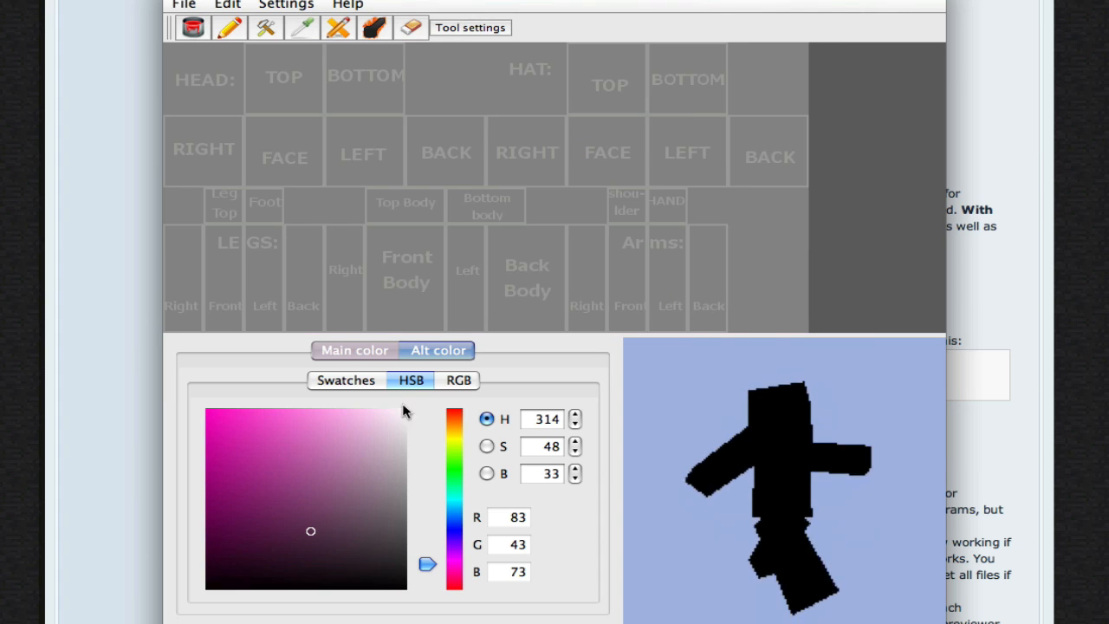
{"action": "left_click", "coordinate": [457, 380]}
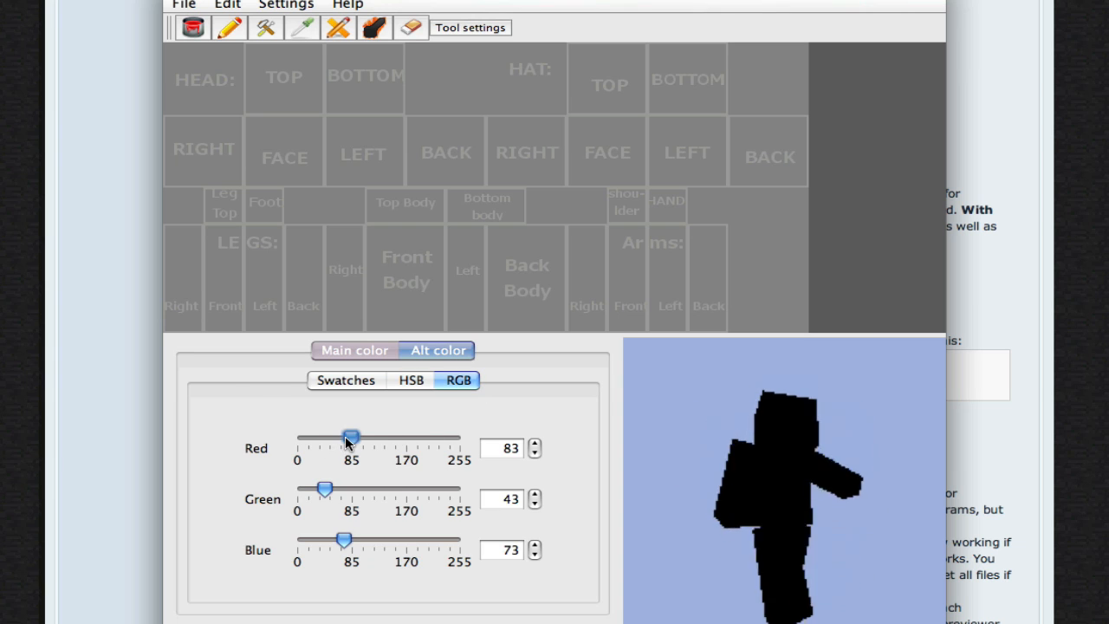
{"action": "left_click_drag", "start_coordinate": [350, 437], "coordinate": [374, 436]}
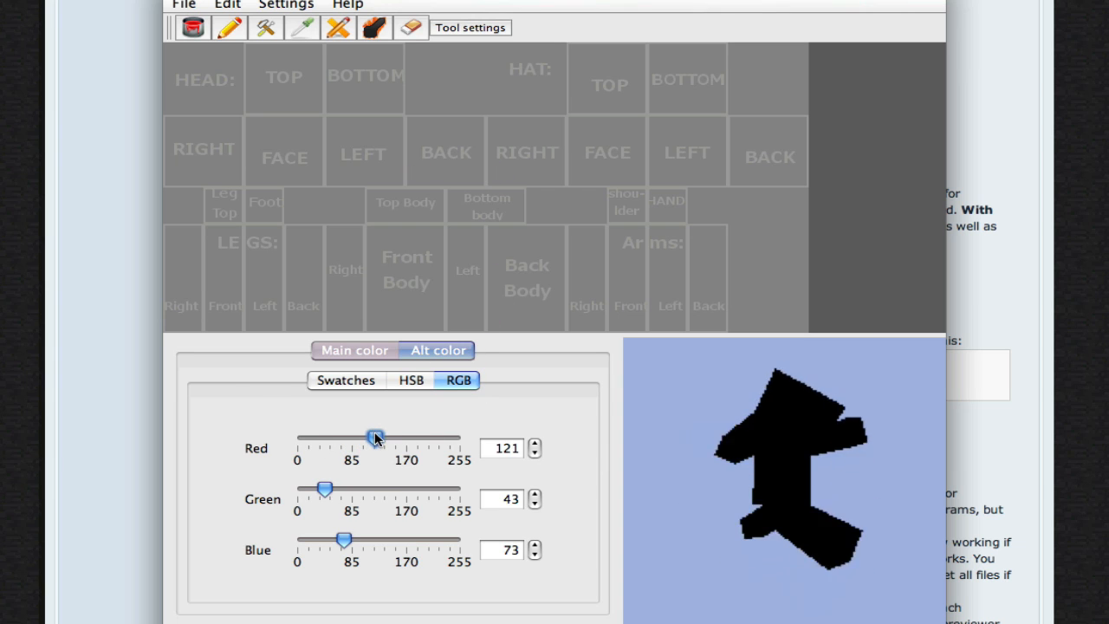
{"action": "left_click_drag", "start_coordinate": [375, 437], "coordinate": [440, 437]}
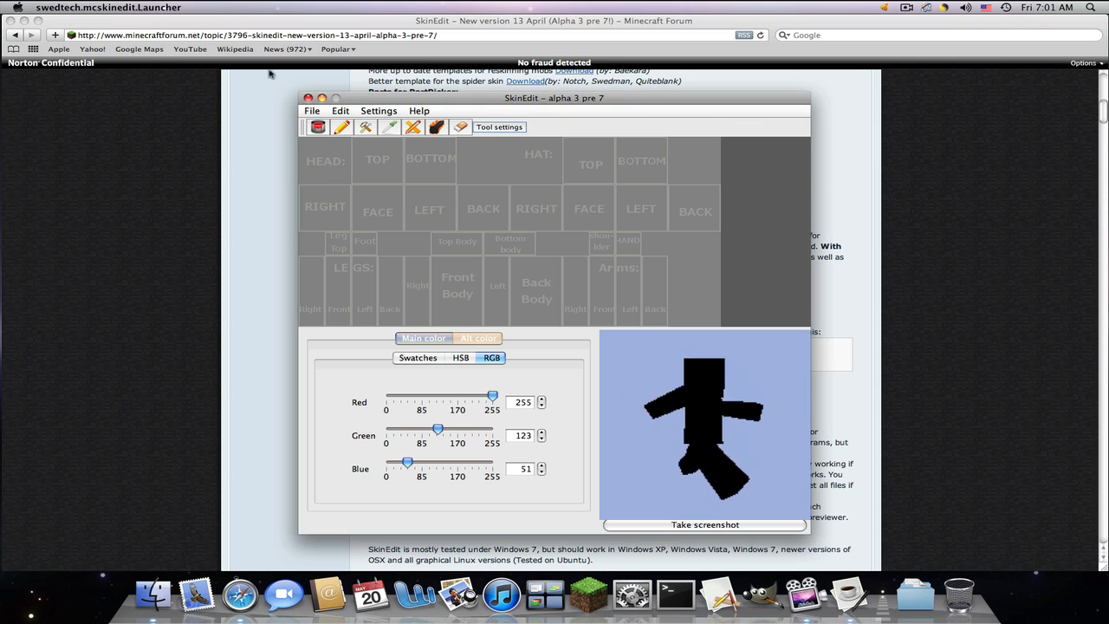
- Reach the PartPicker dialog from the Edit menu
{"action": "left_click", "coordinate": [378, 110]}
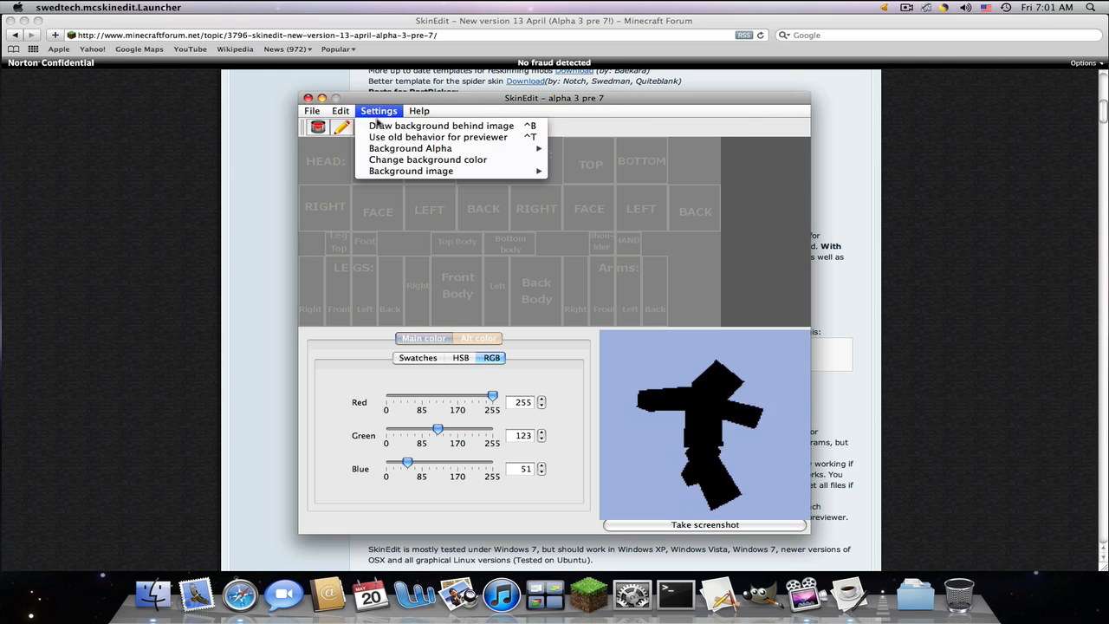
{"action": "left_click", "coordinate": [340, 111]}
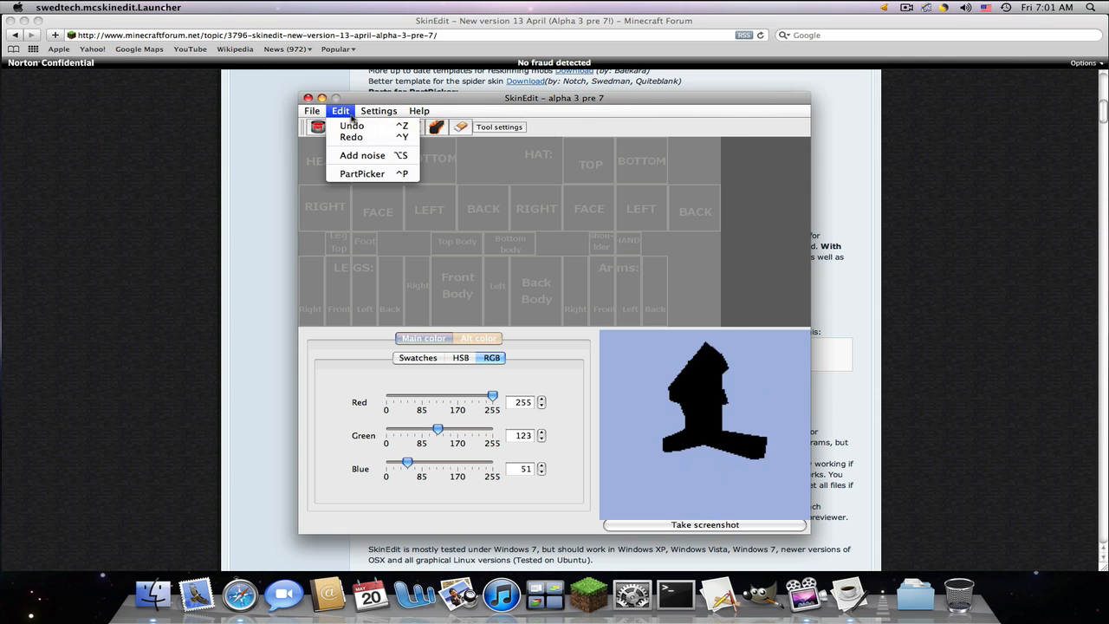
{"action": "left_click", "coordinate": [362, 174]}
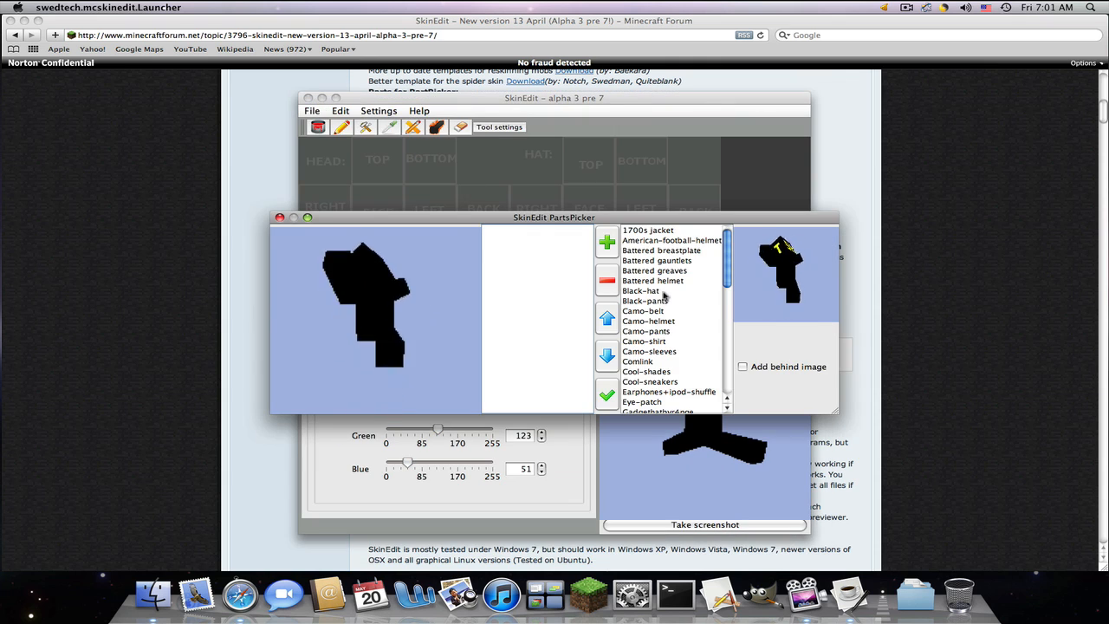
- Add the 1700s jacket, black hat, battered gauntlets/greaves and eye-patch parts, then apply them
{"action": "left_click", "coordinate": [641, 291]}
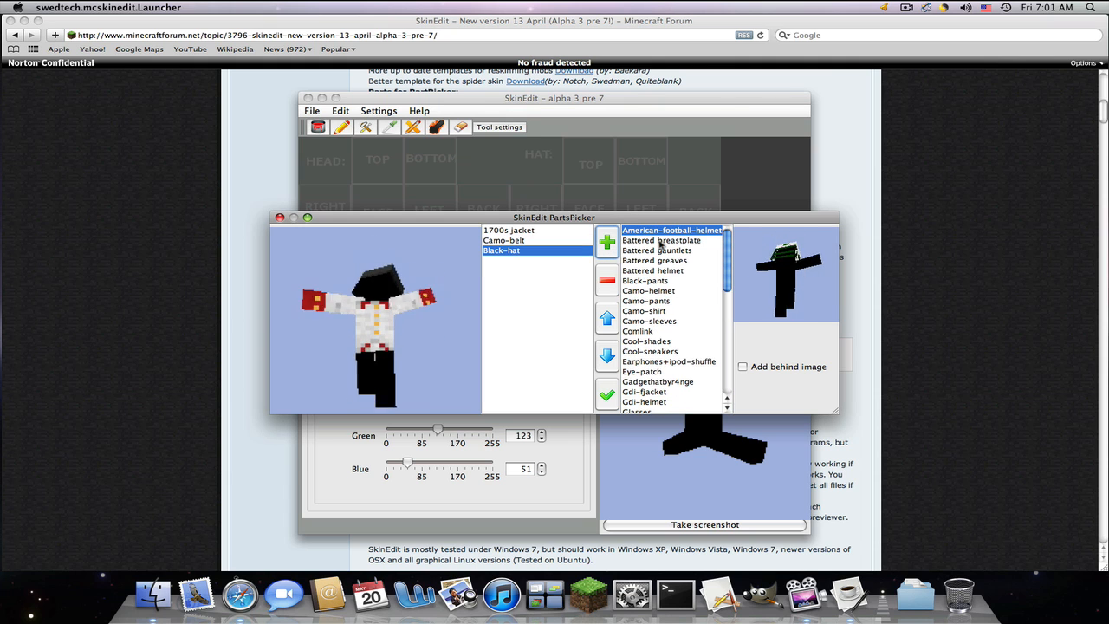
{"action": "left_click", "coordinate": [645, 281]}
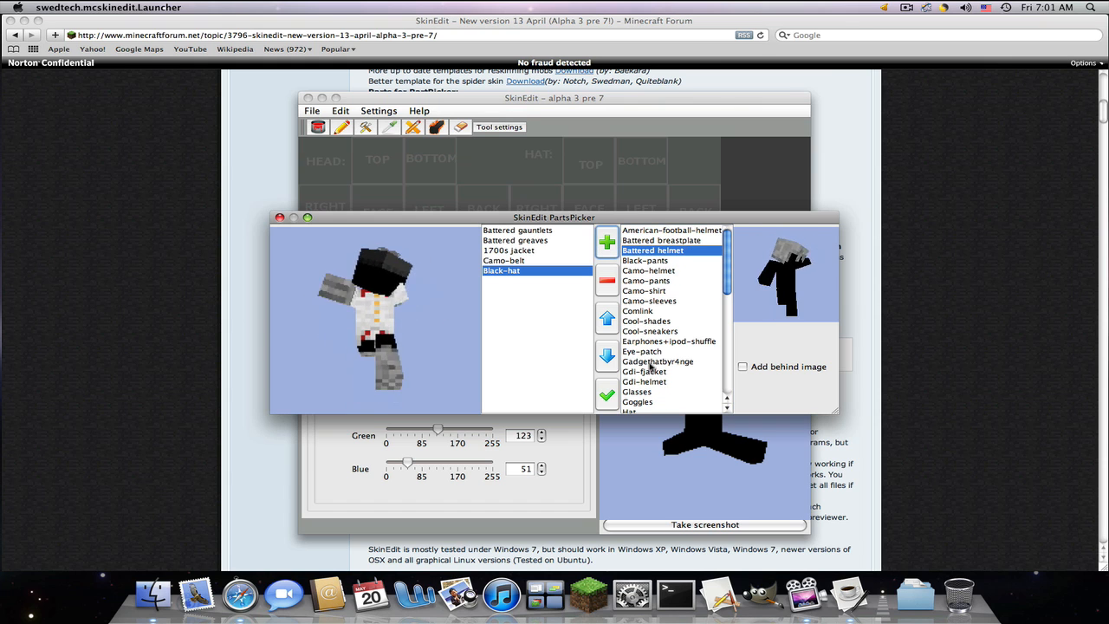
{"action": "left_click", "coordinate": [641, 351]}
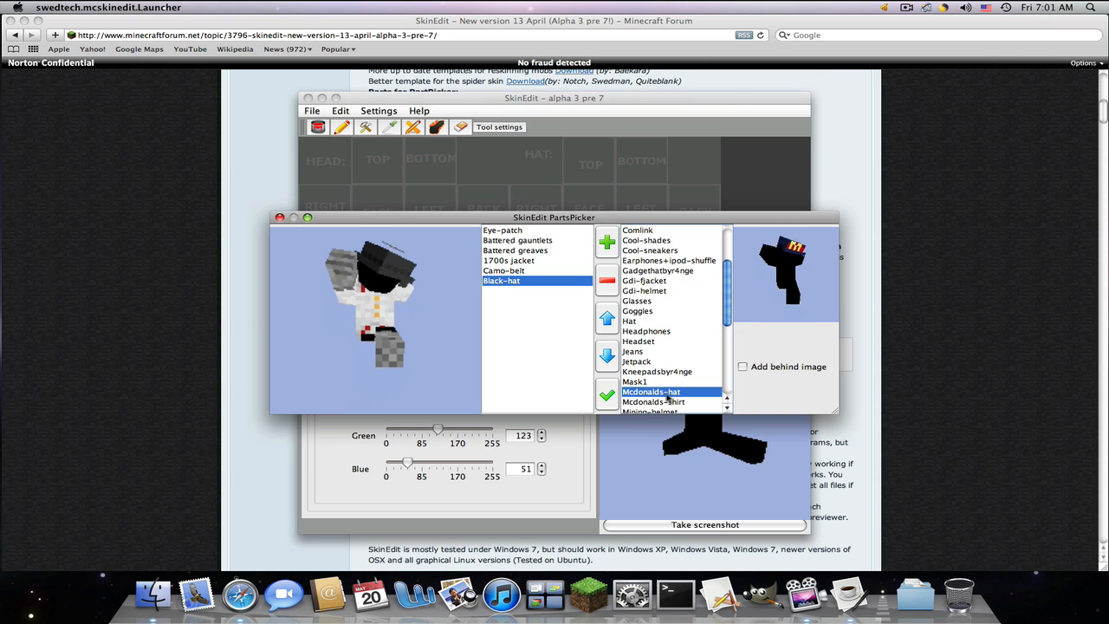
{"action": "left_click", "coordinate": [607, 243]}
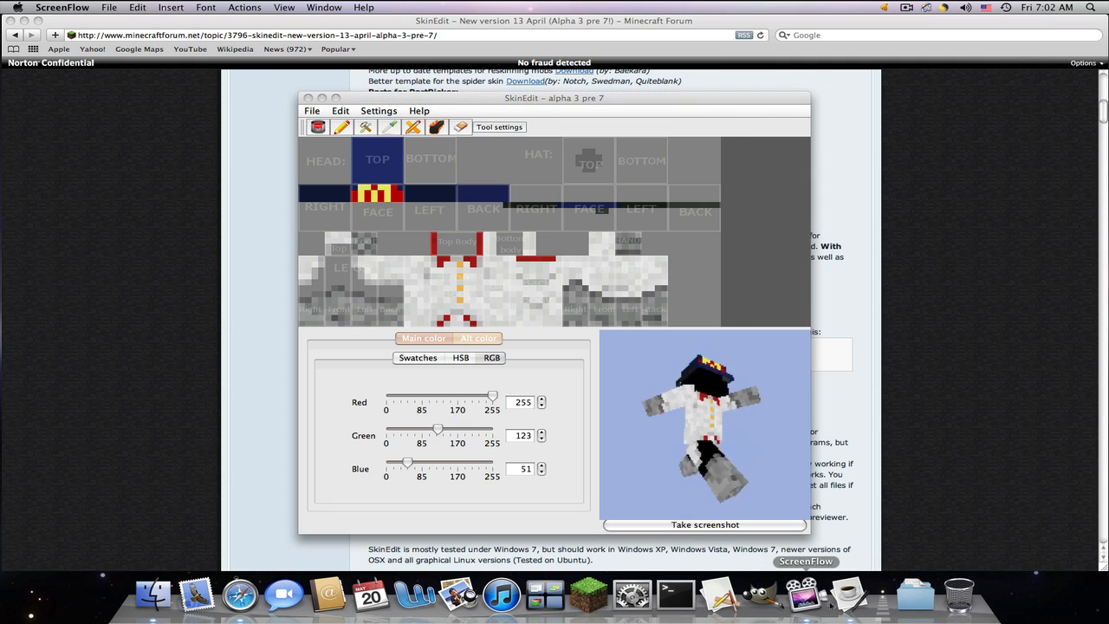
- Close SkinEdit and answer No to the unsaved-changes prompt, discarding the dressed skin
{"action": "left_click", "coordinate": [110, 7]}
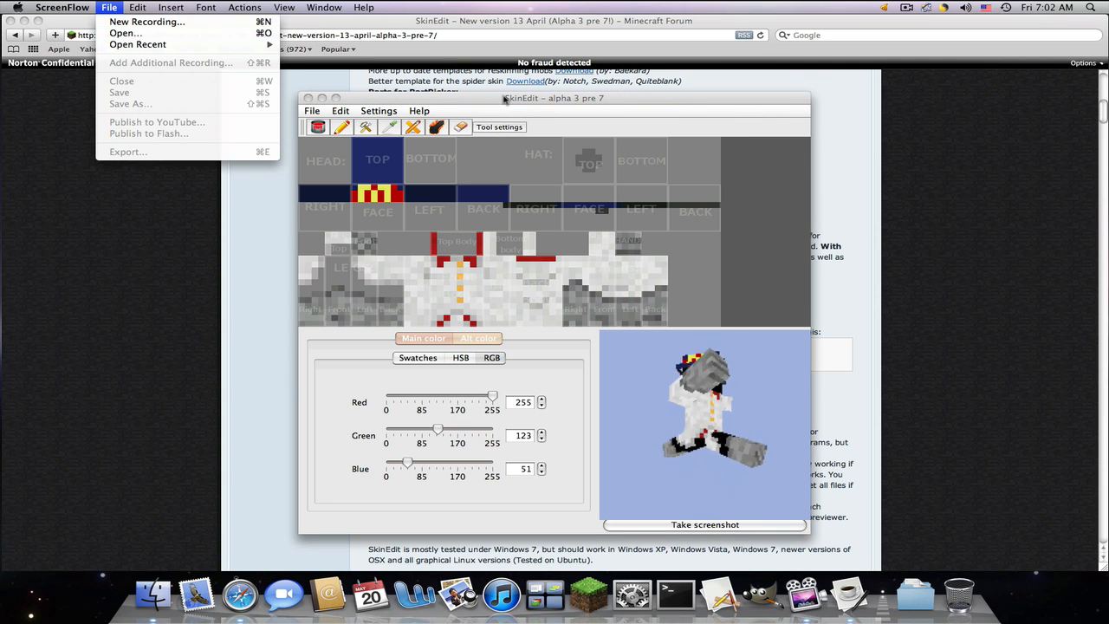
{"action": "left_click", "coordinate": [418, 357]}
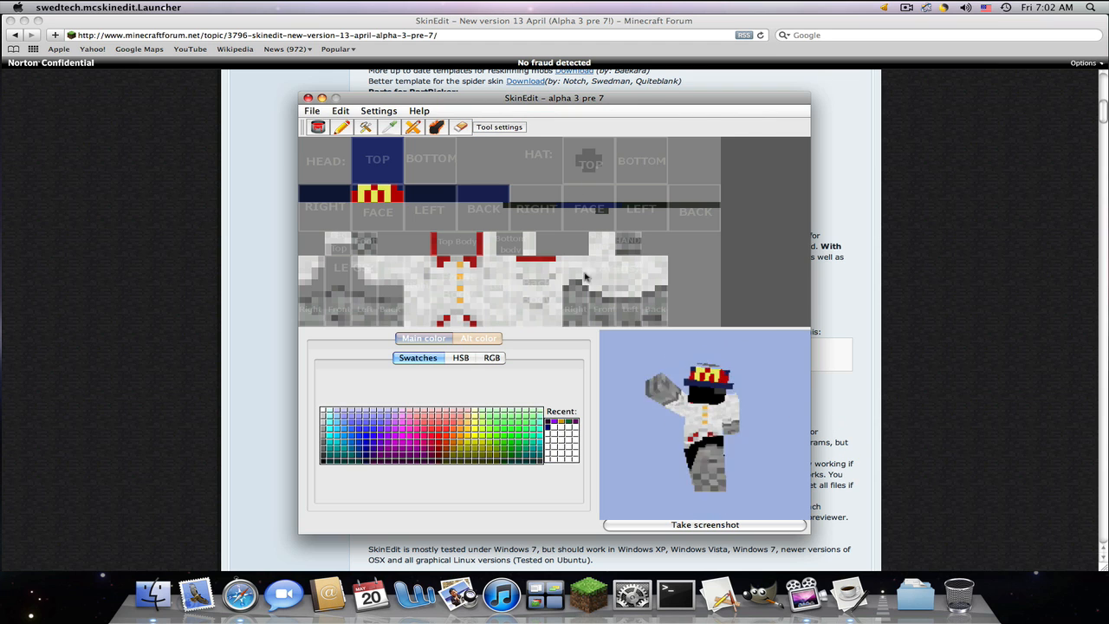
{"action": "left_click", "coordinate": [311, 111]}
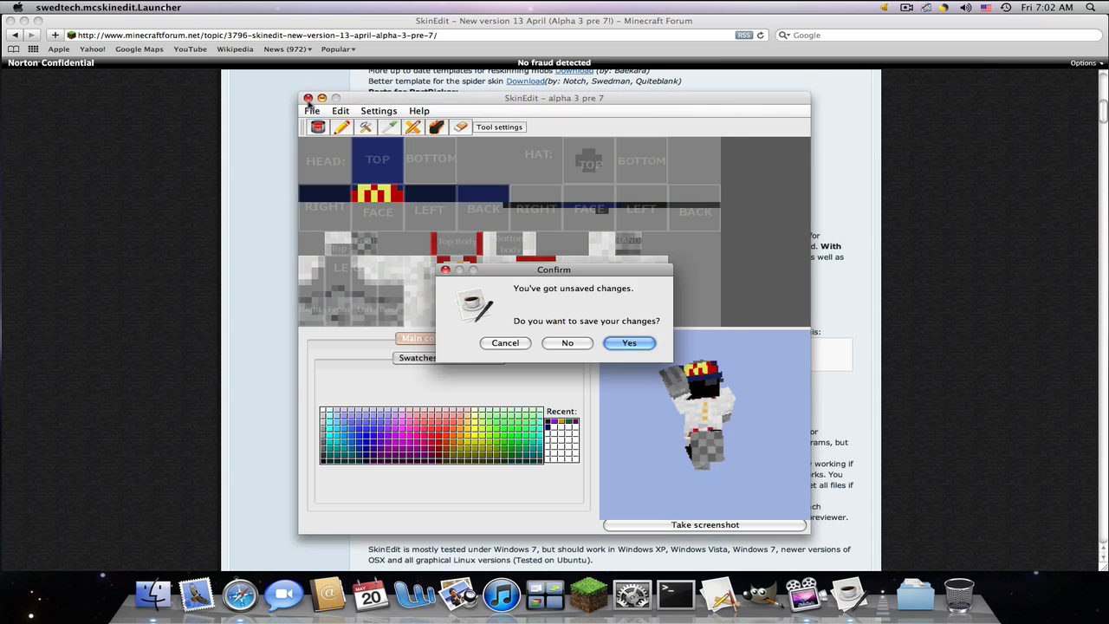
{"action": "left_click", "coordinate": [568, 343]}
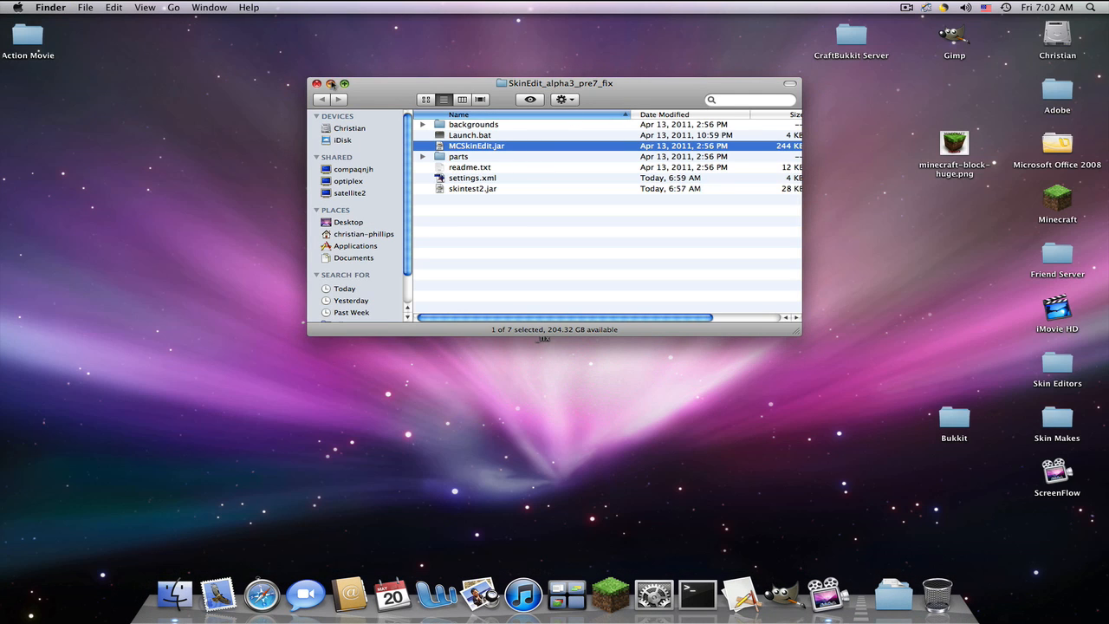
- Close the SkinEdit_alpha3_pre7_fix Finder window, leaving the desktop
{"action": "left_click", "coordinate": [317, 83]}
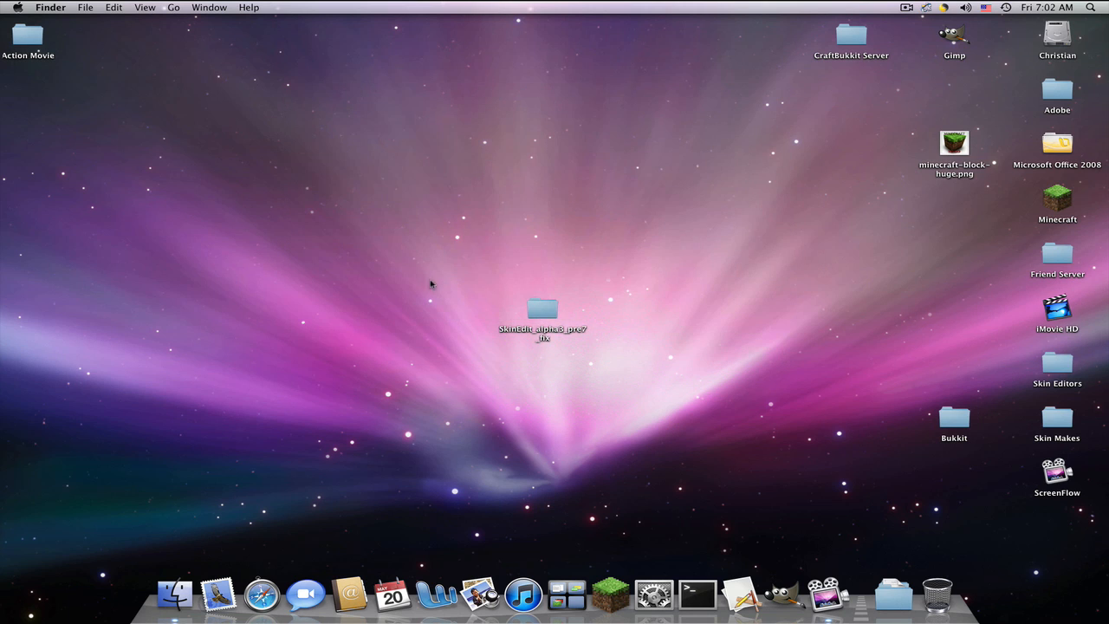